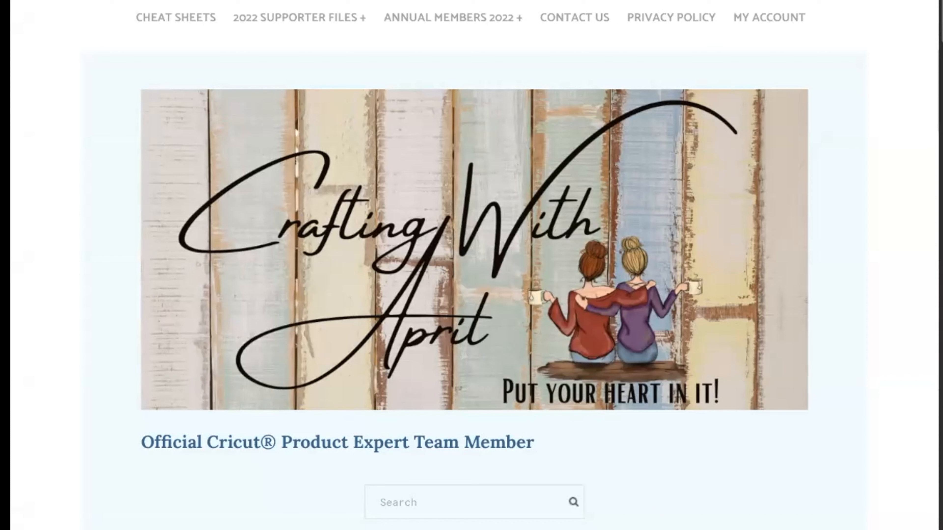
pyautogui.moveTo(330, 412)
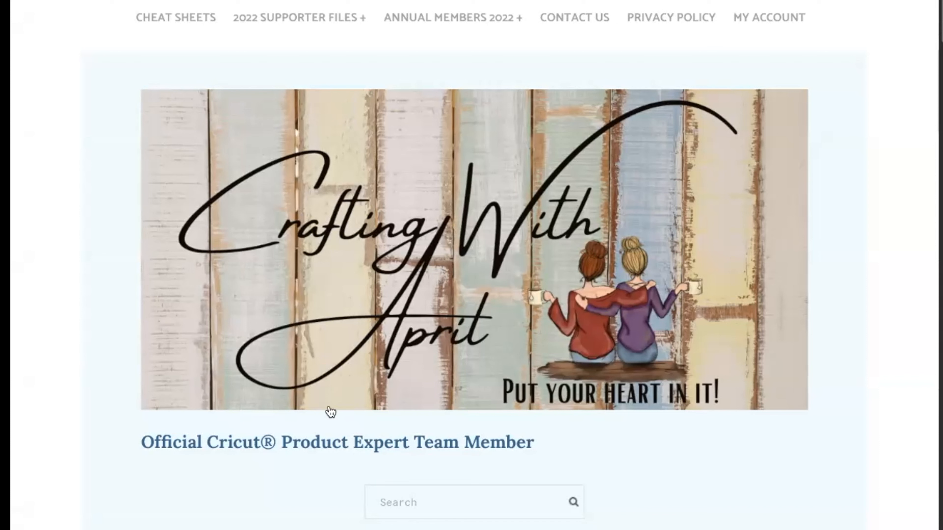
# Step: Scroll through the past giveaways listed on the Cricut sponsored giveaways page
pyautogui.scroll(-3)
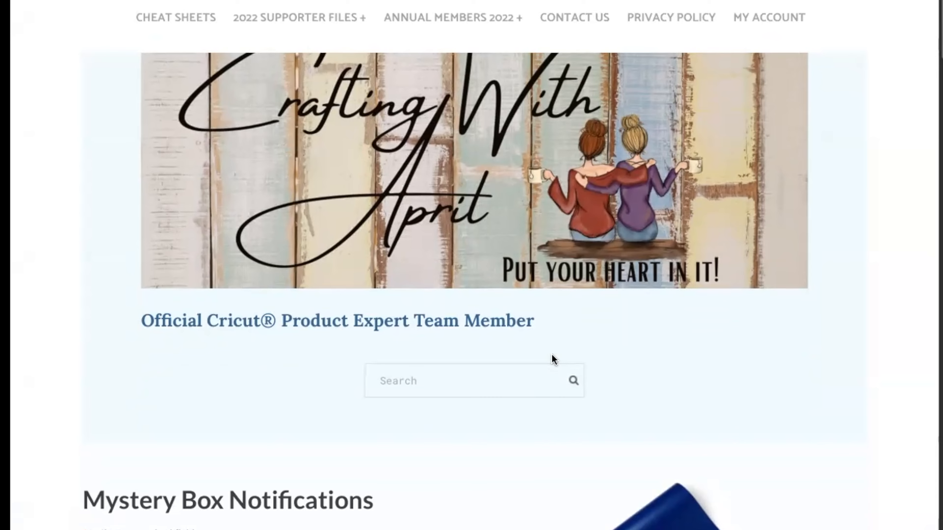
pyautogui.scroll(-3)
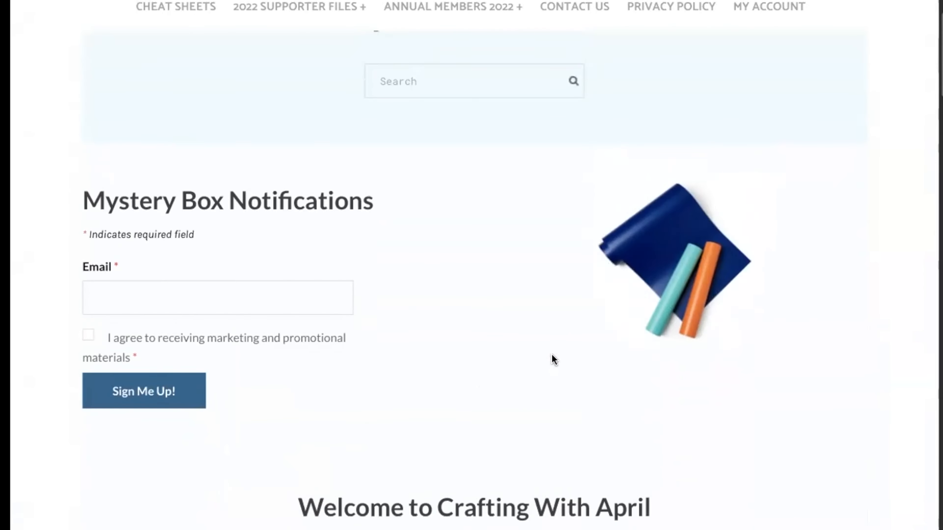
pyautogui.scroll(3)
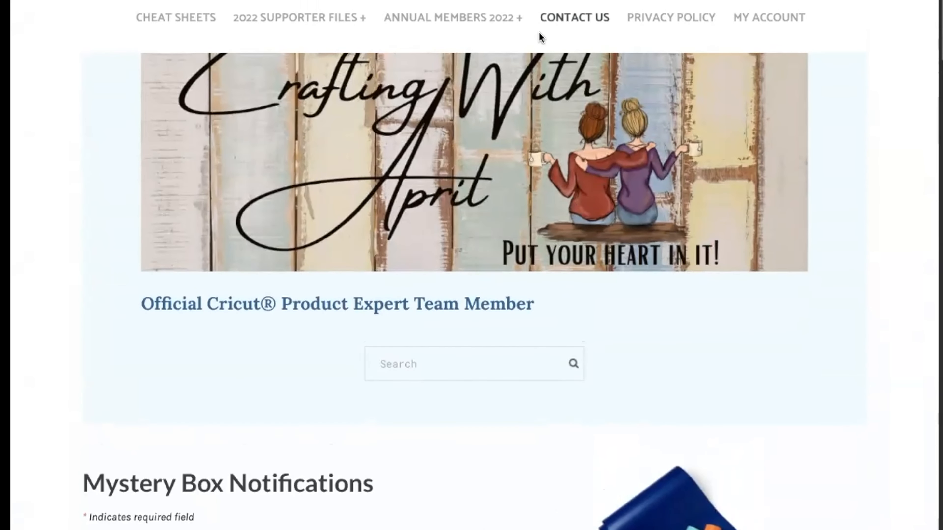
pyautogui.moveTo(560, 60)
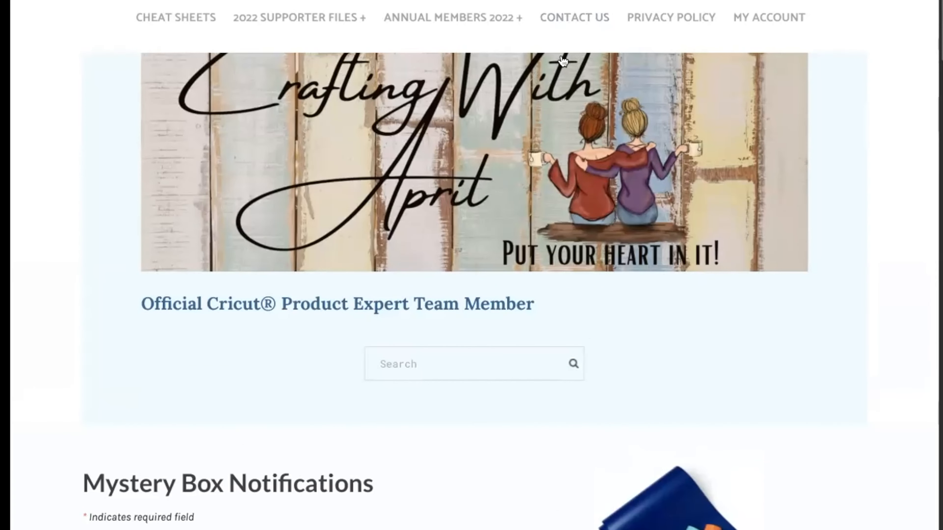
pyautogui.moveTo(748, 21)
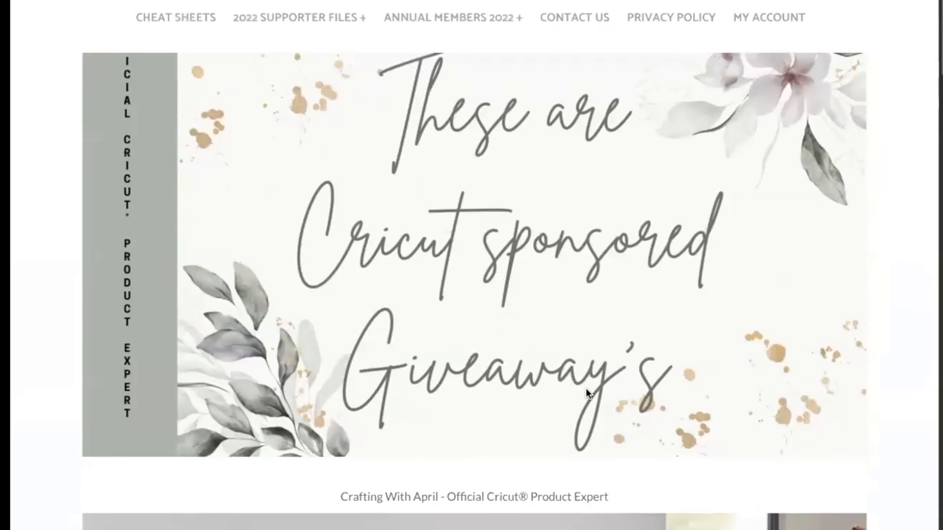
pyautogui.scroll(-3)
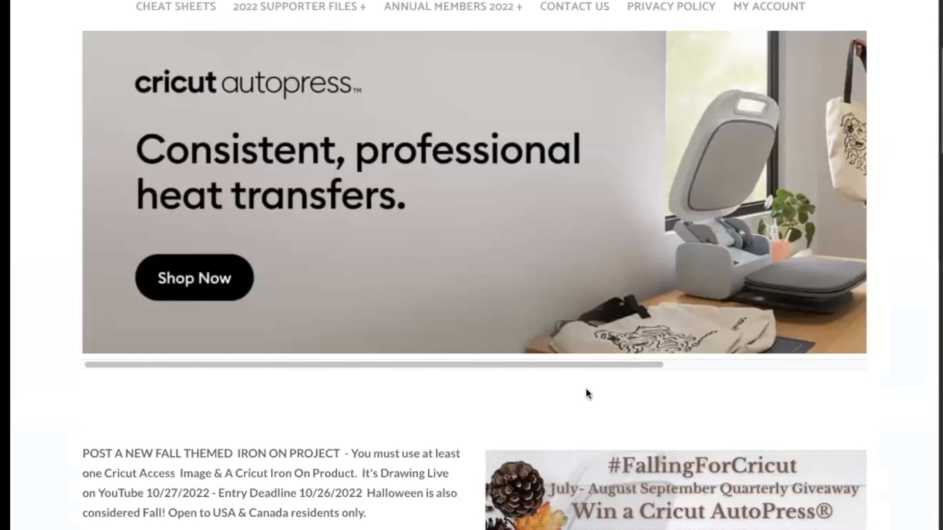
pyautogui.scroll(-3)
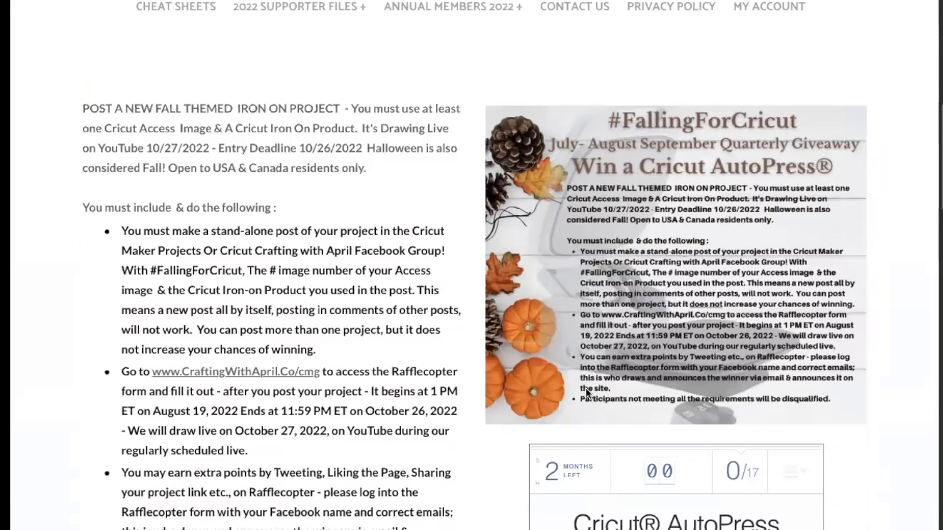
pyautogui.scroll(3)
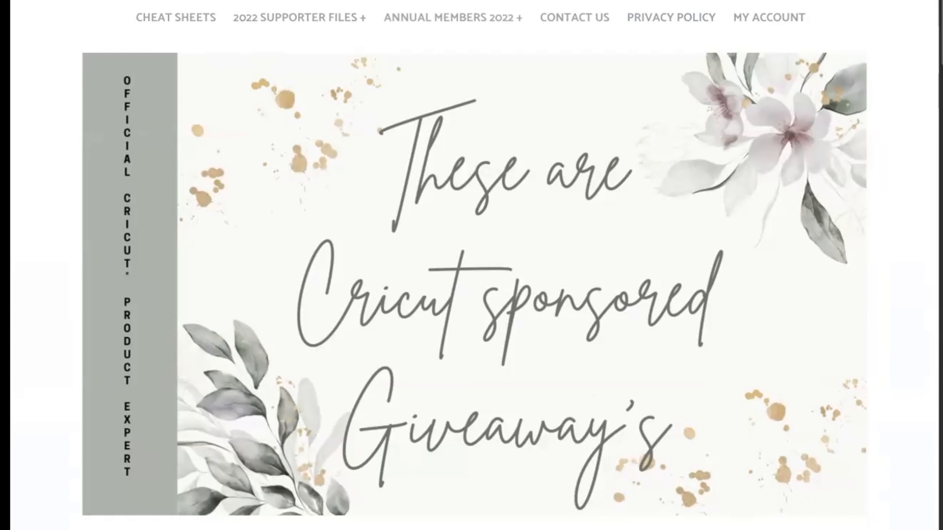
# Step: Scroll back to the #FallingForCricut AutoPress giveaway rules and entry form
pyautogui.scroll(-3)
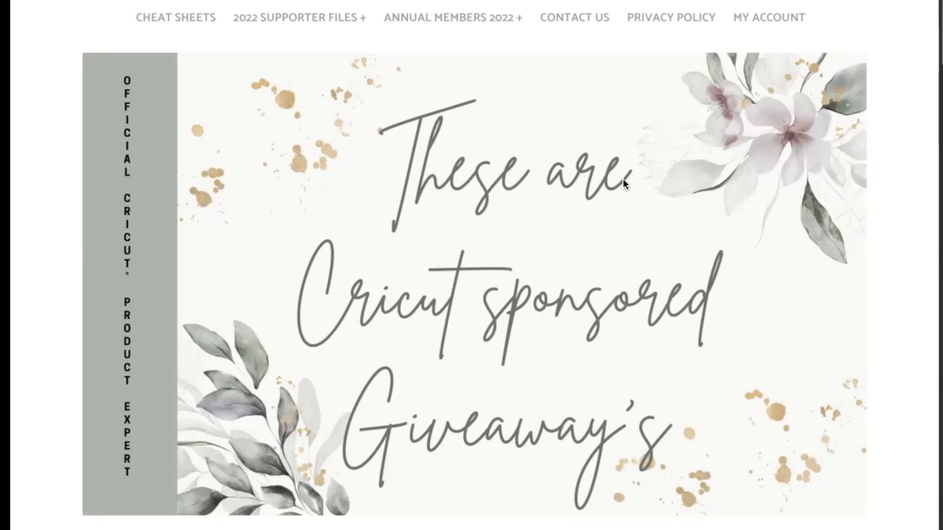
pyautogui.scroll(-3)
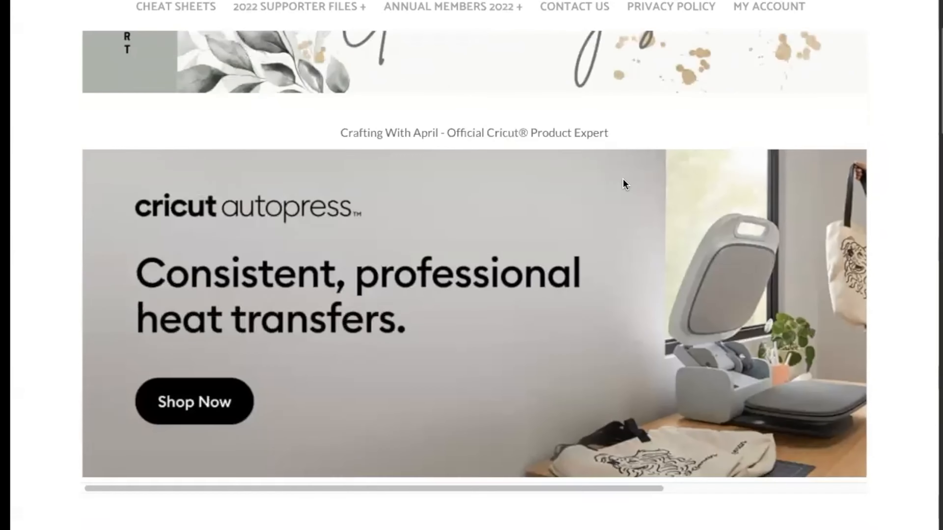
pyautogui.scroll(-3)
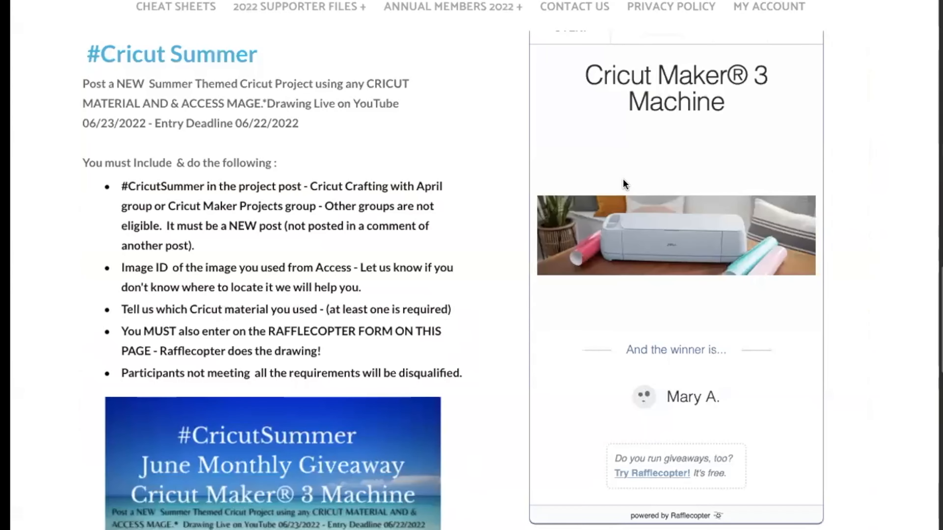
pyautogui.scroll(-3)
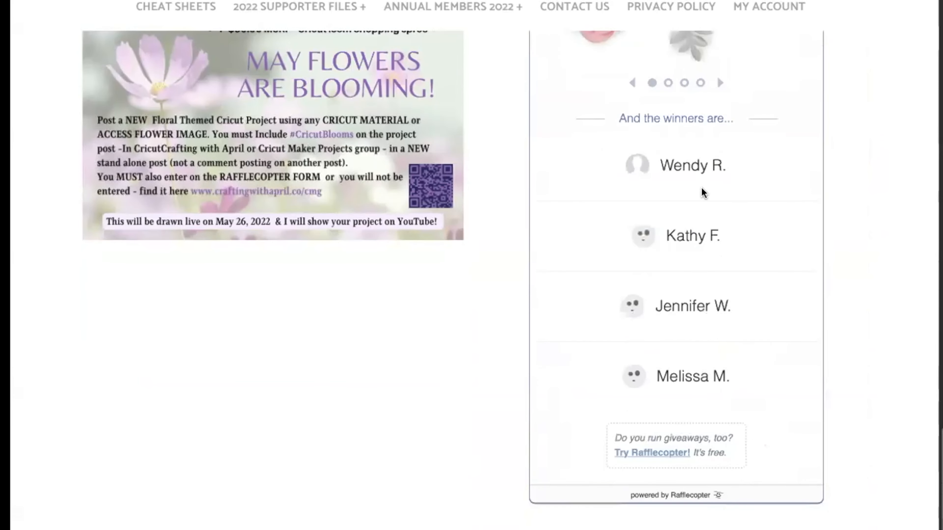
pyautogui.scroll(3)
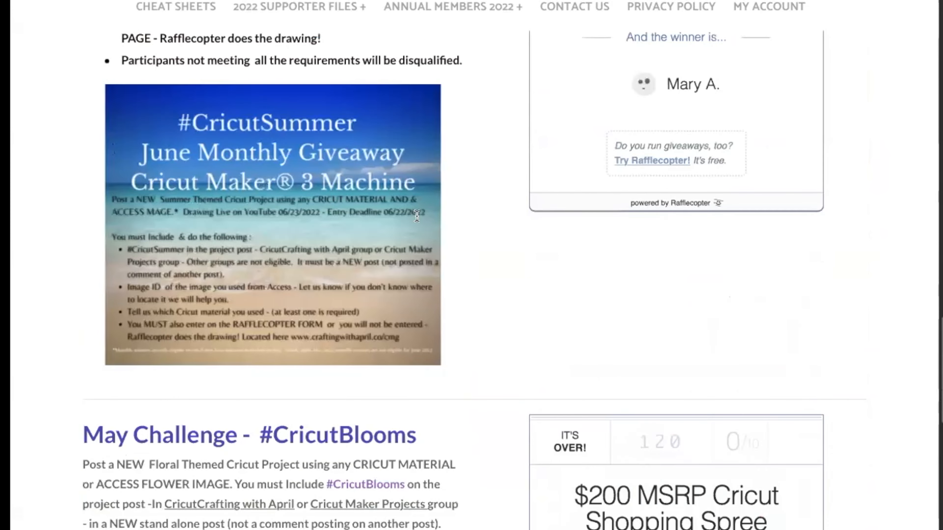
pyautogui.scroll(-3)
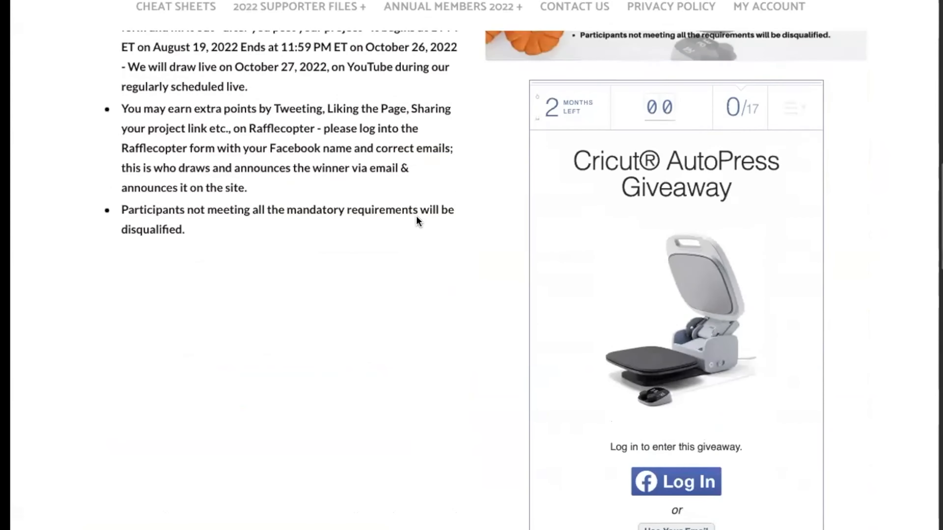
pyautogui.scroll(3)
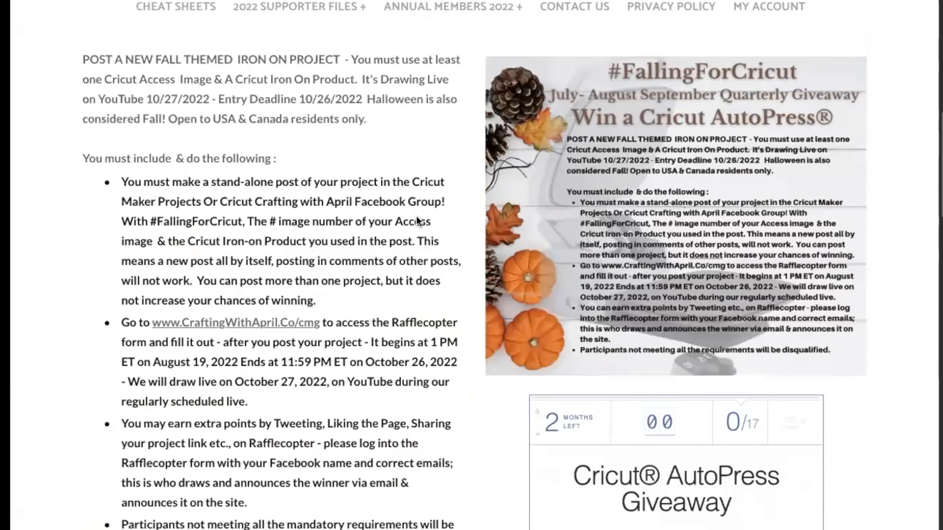
pyautogui.scroll(-3)
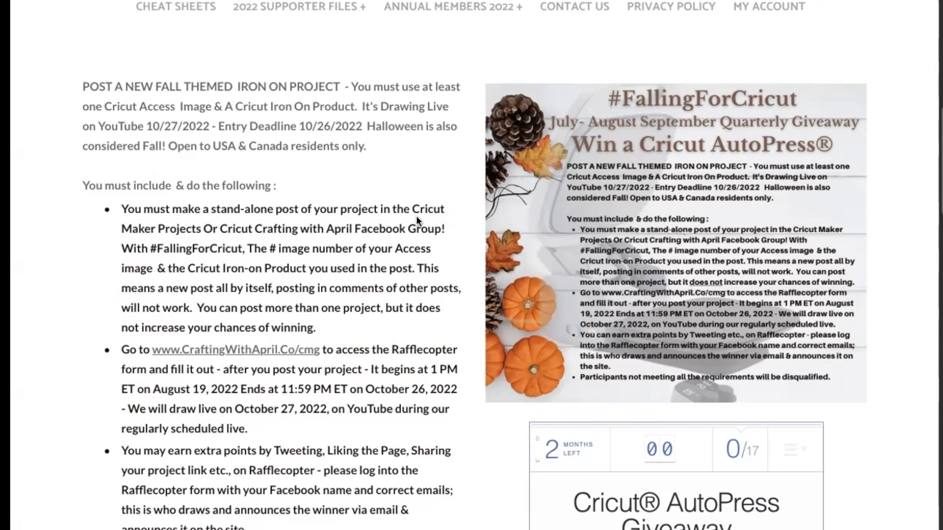
pyautogui.moveTo(343, 262)
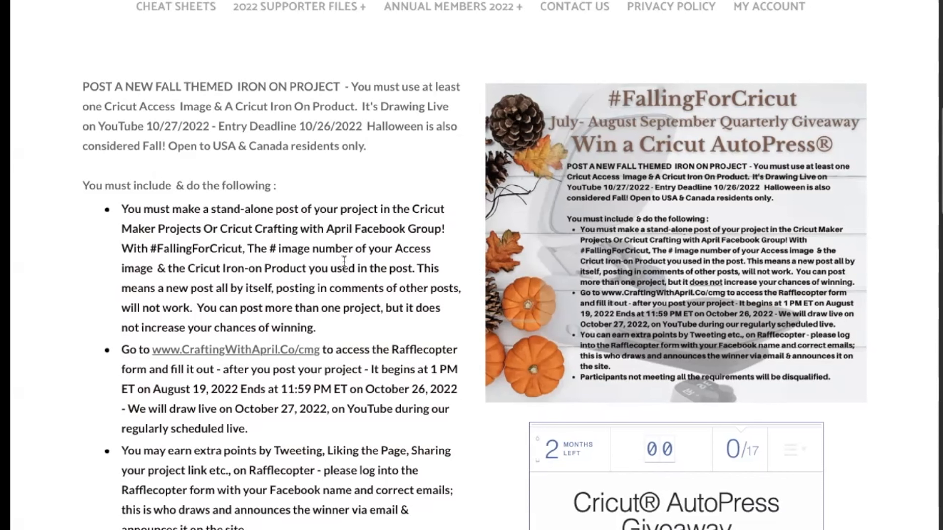
pyautogui.scroll(3)
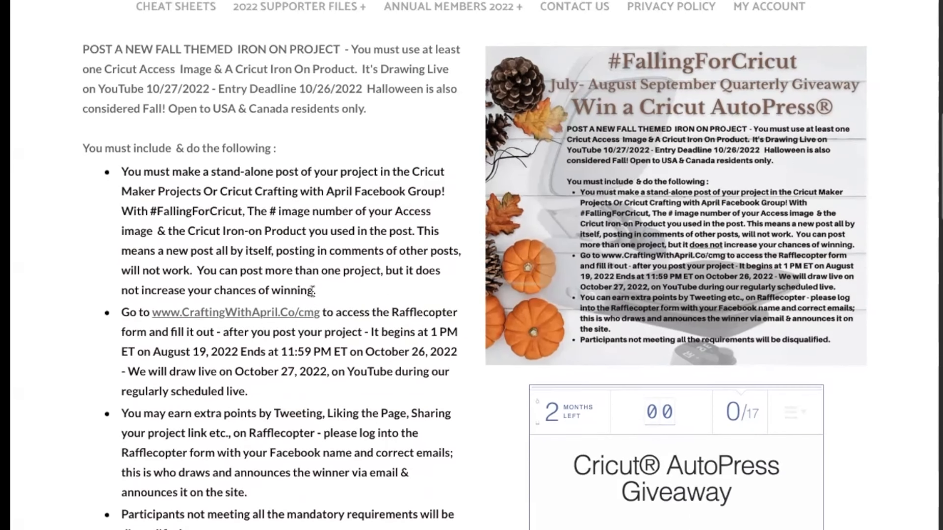
pyautogui.scroll(-3)
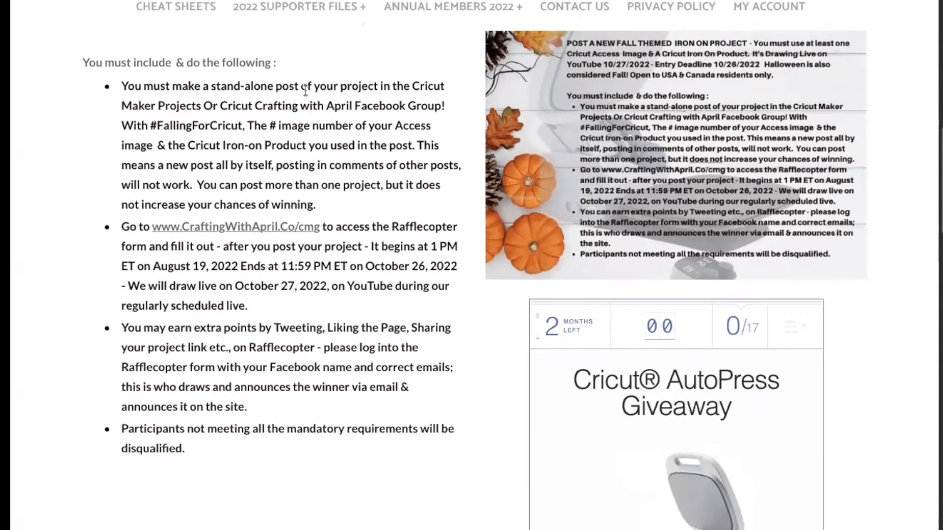
pyautogui.moveTo(331, 90)
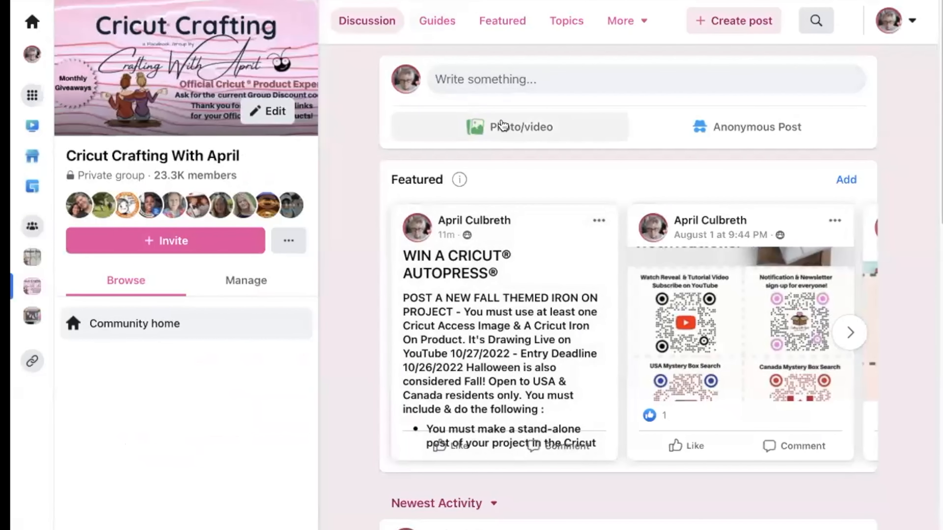
pyautogui.moveTo(353, 3)
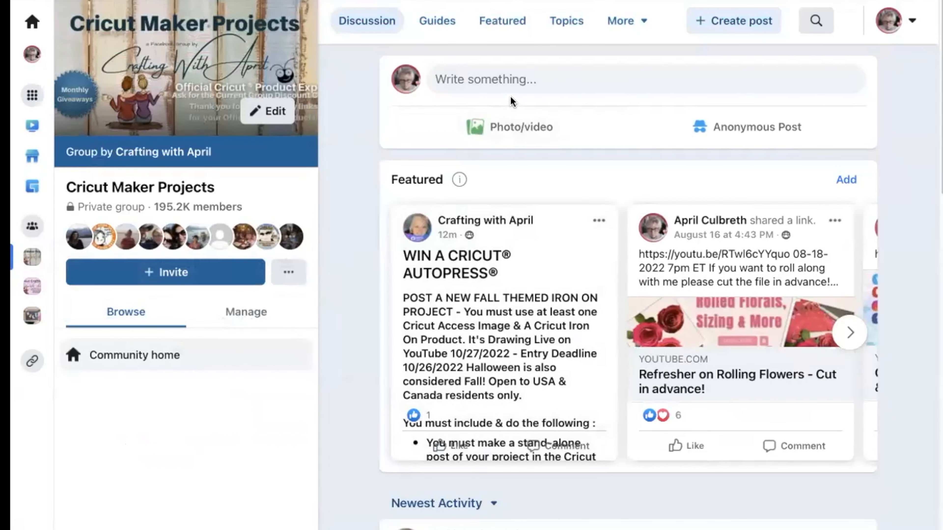
pyautogui.moveTo(417, 318)
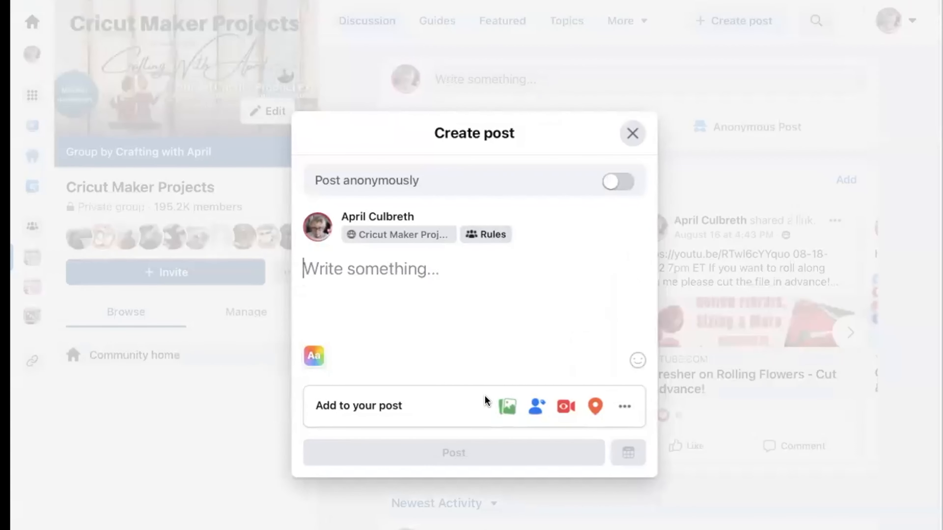
# Step: Attach the Fall K-Cup Box project photo to the new Cricut Maker Projects group post
pyautogui.click(507, 407)
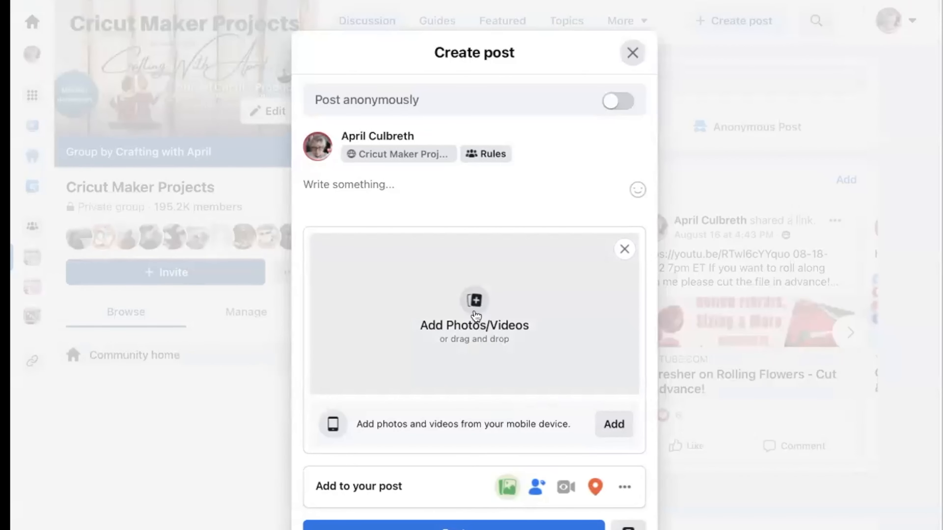
pyautogui.click(474, 313)
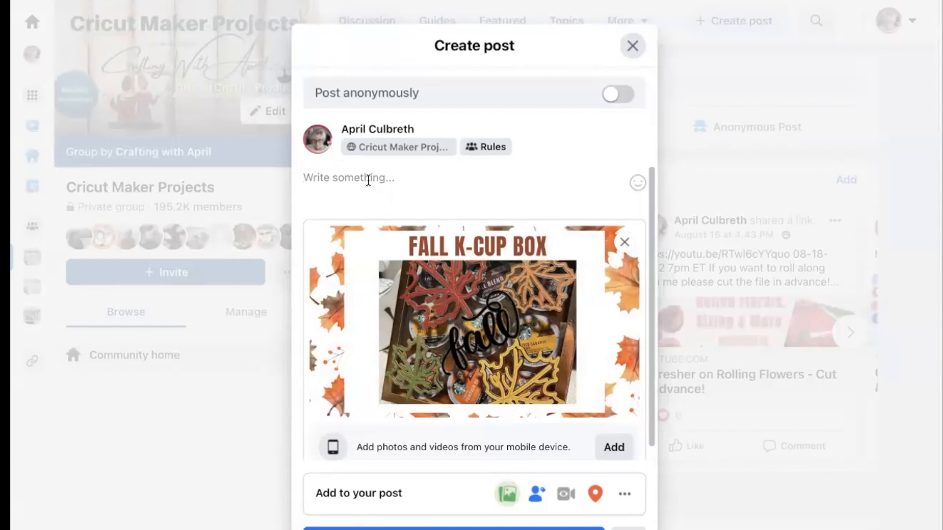
# Step: Caption the post "#fallingforcricut #M3444ig Cricut FOil Iron" above the attached photo
pyautogui.write('#f')
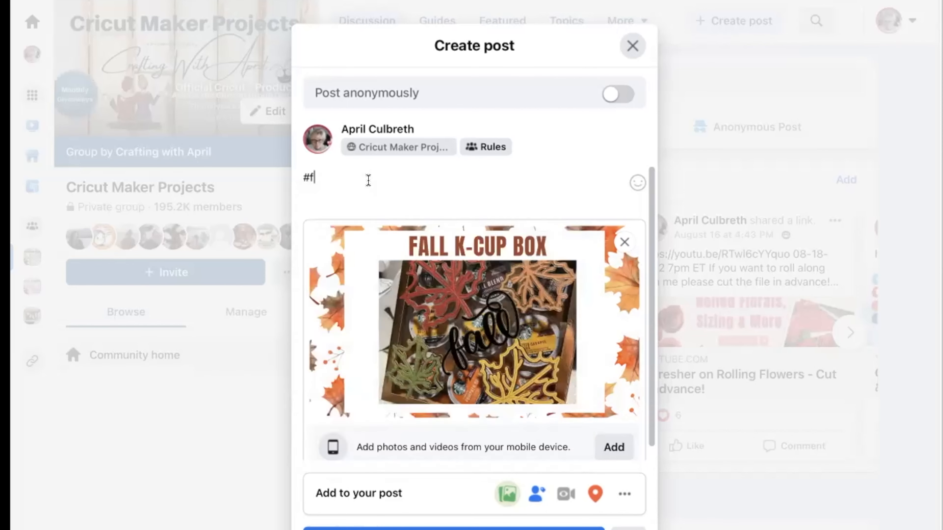
pyautogui.write('allingforcri')
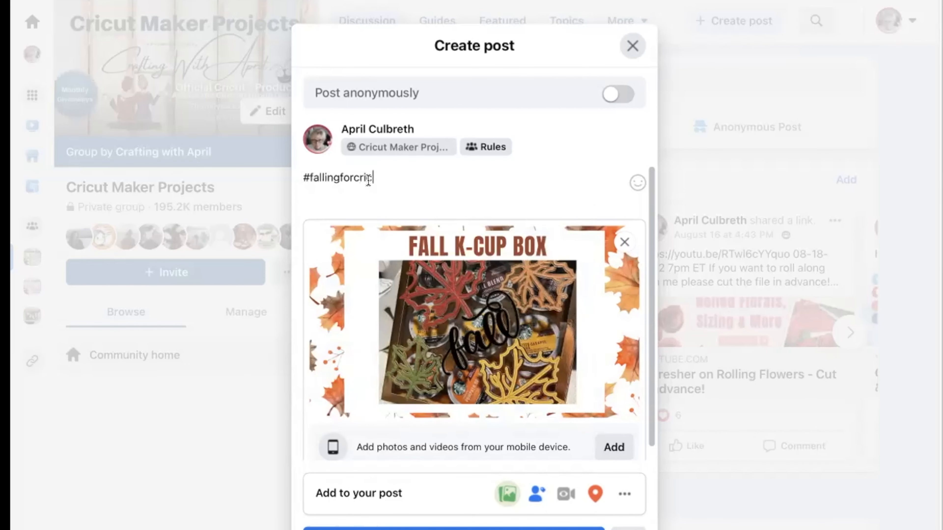
pyautogui.write('cut')
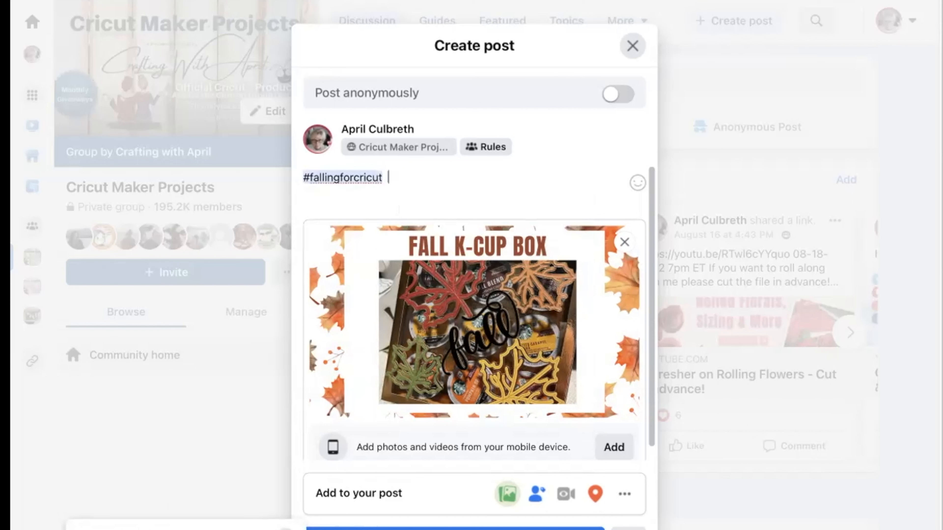
pyautogui.write('#M')
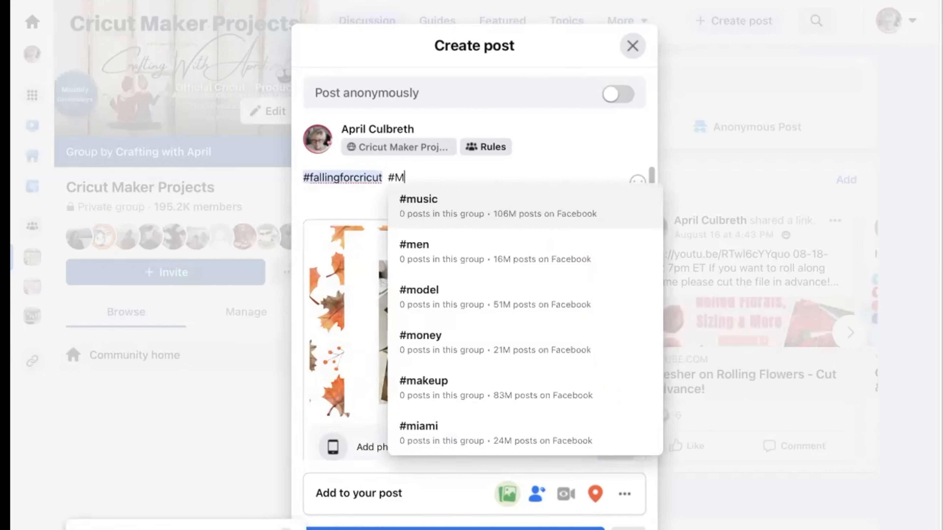
pyautogui.write('a')
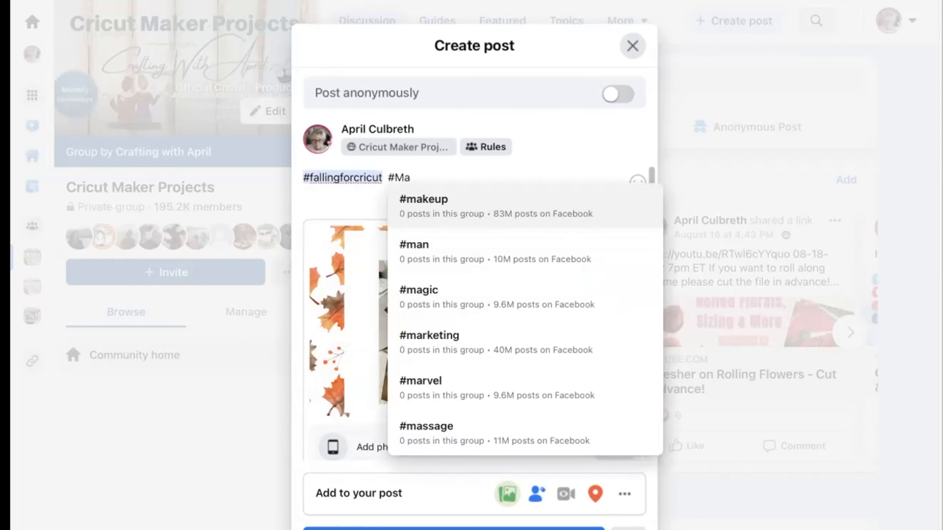
pyautogui.write('34')
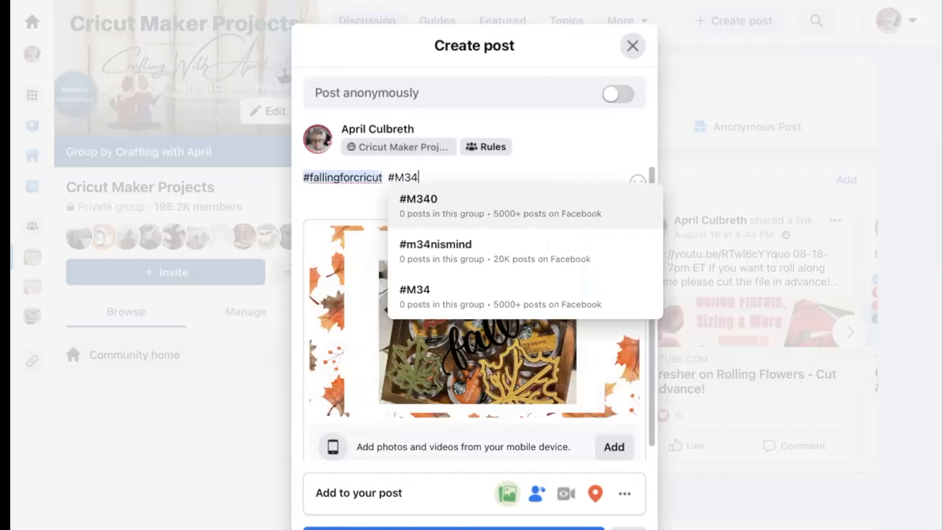
pyautogui.write('44ig')
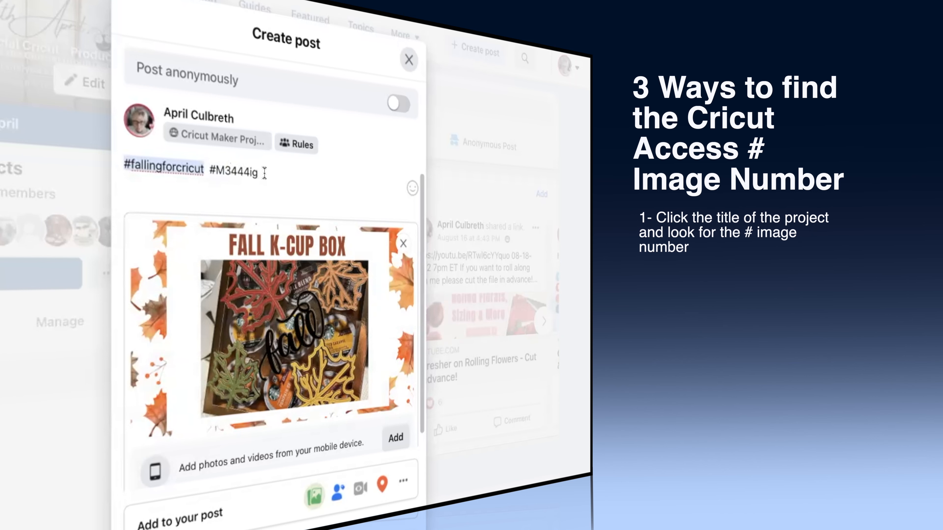
pyautogui.write('Cricut FOil Iron')
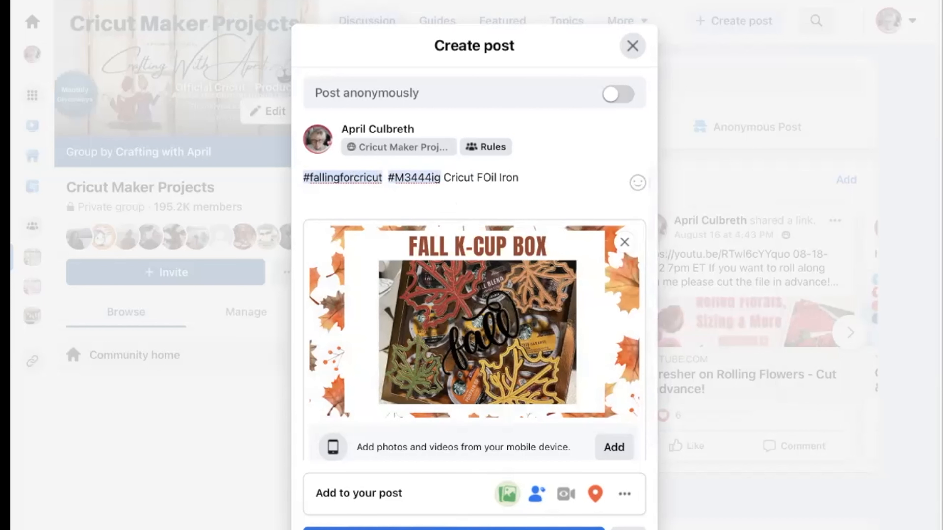
pyautogui.moveTo(520, 274)
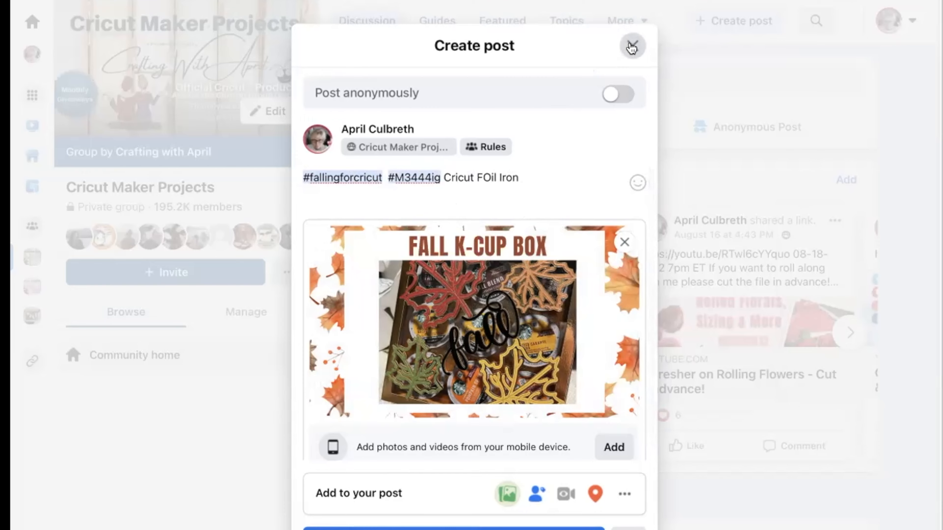
# Step: Post the project to the group and check the group's featured giveaway post
pyautogui.click(631, 46)
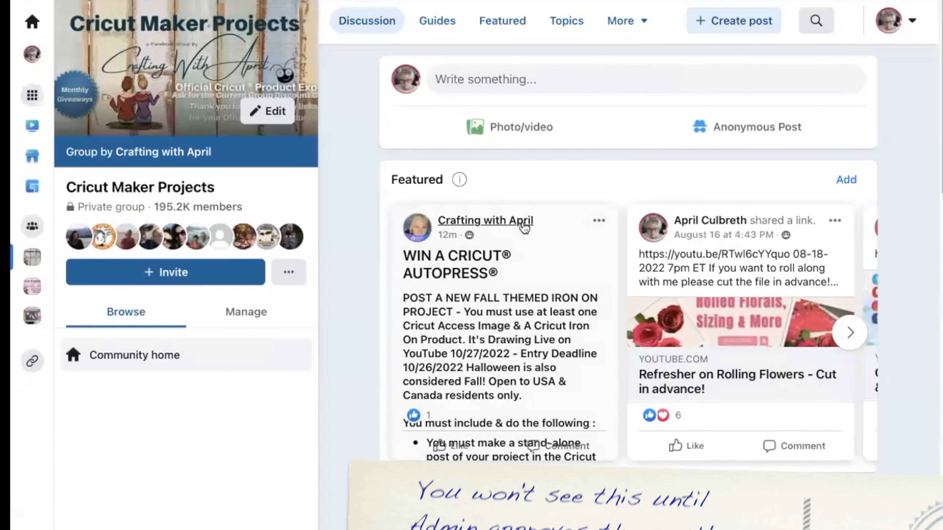
pyautogui.moveTo(447, 235)
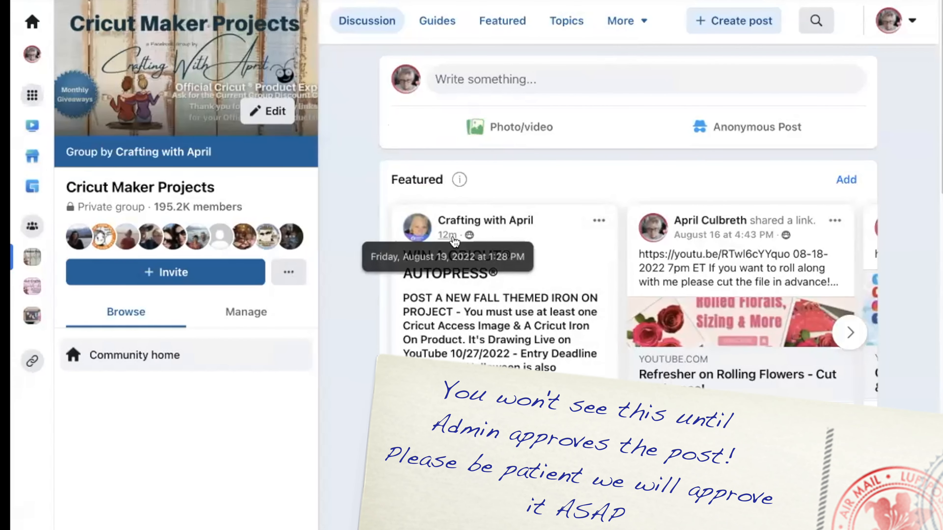
pyautogui.rightClick(447, 235)
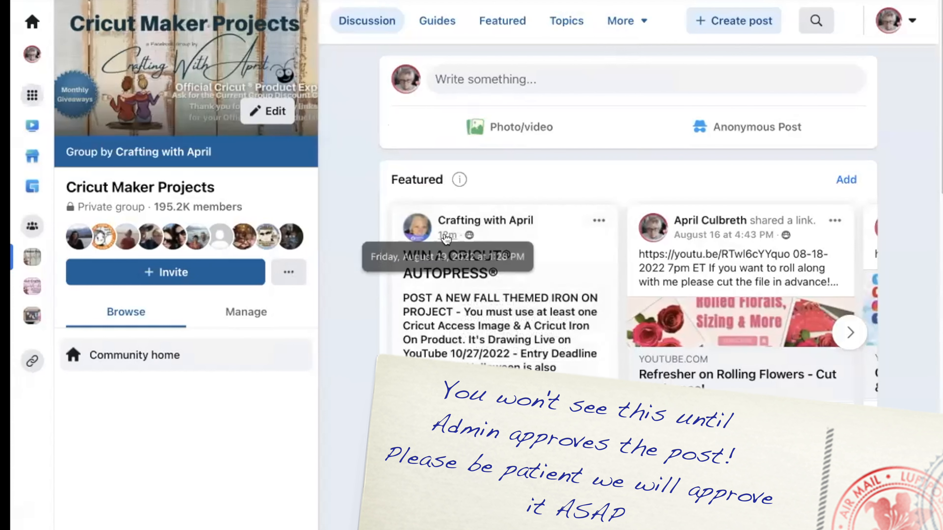
pyautogui.rightClick(448, 239)
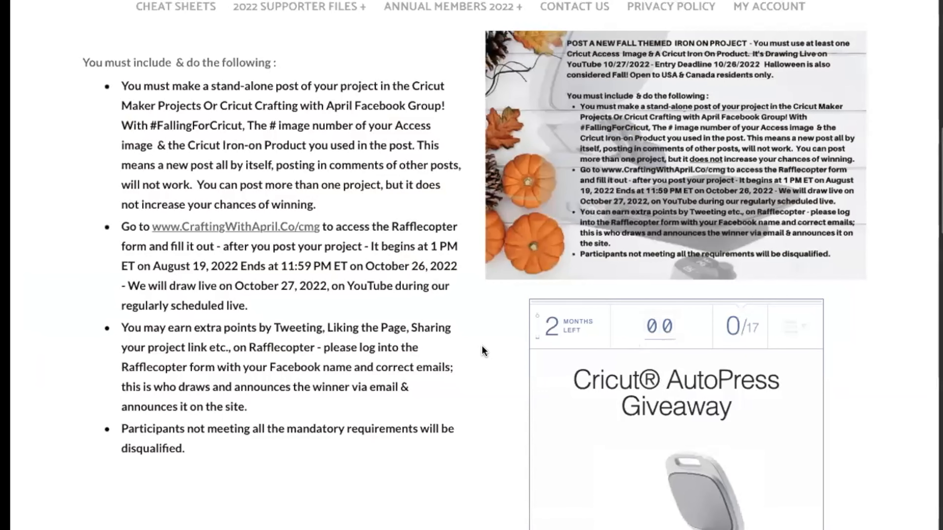
# Step: Attempt to sign into the Rafflecopter giveaway widget with Facebook and grant access
pyautogui.scroll(-3)
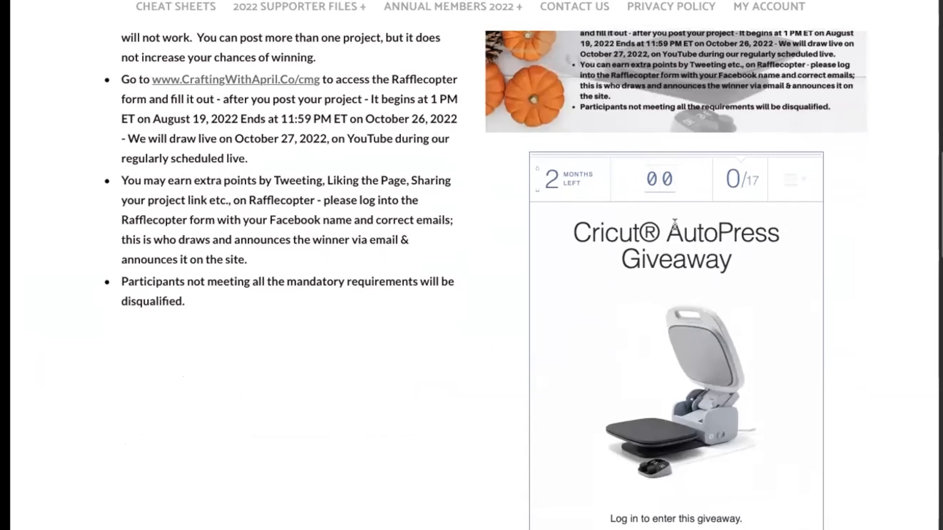
pyautogui.scroll(-3)
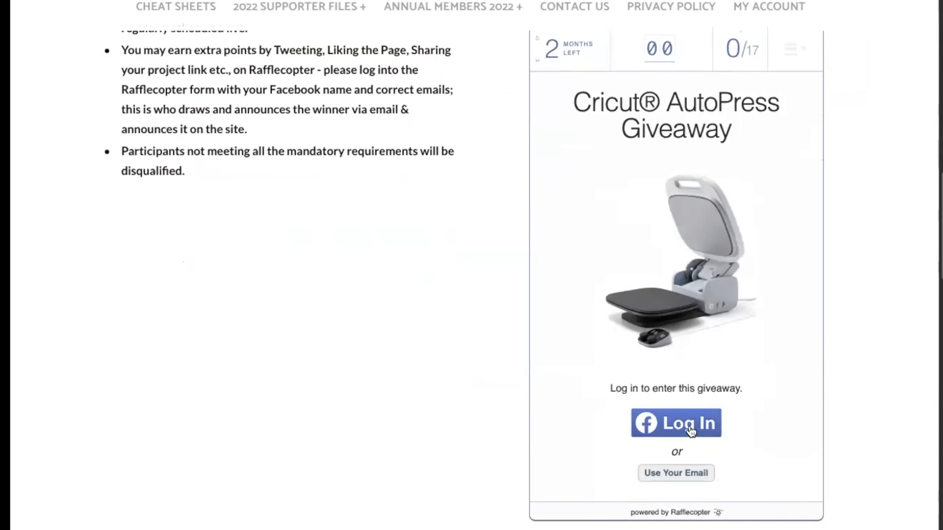
pyautogui.click(675, 423)
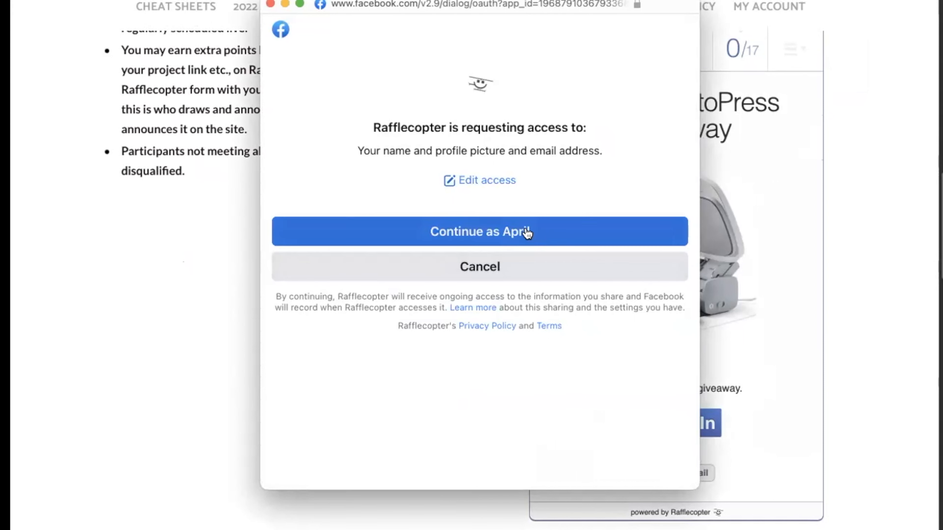
pyautogui.click(479, 231)
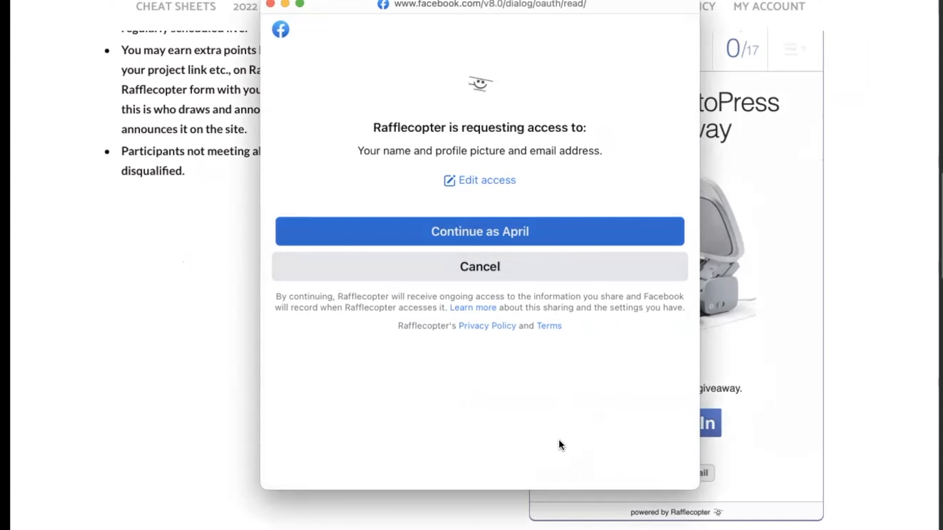
pyautogui.click(479, 266)
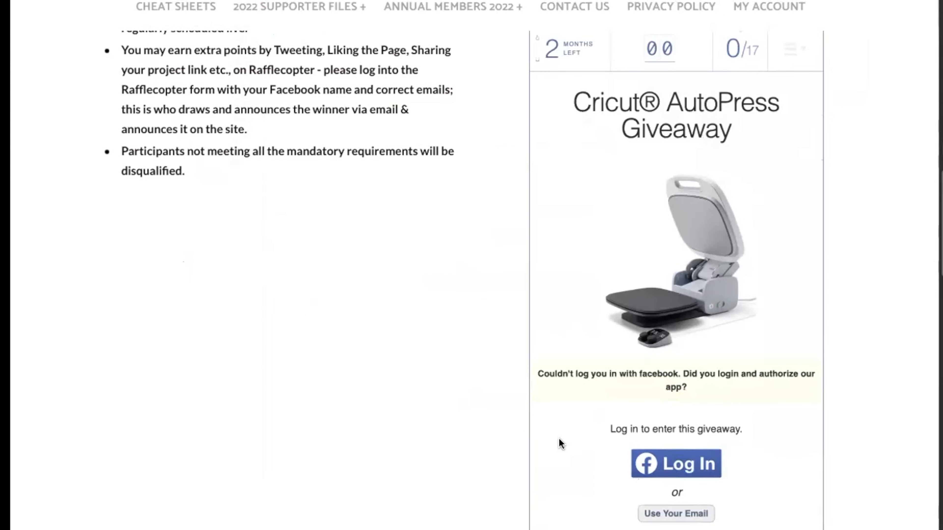
pyautogui.moveTo(529, 369)
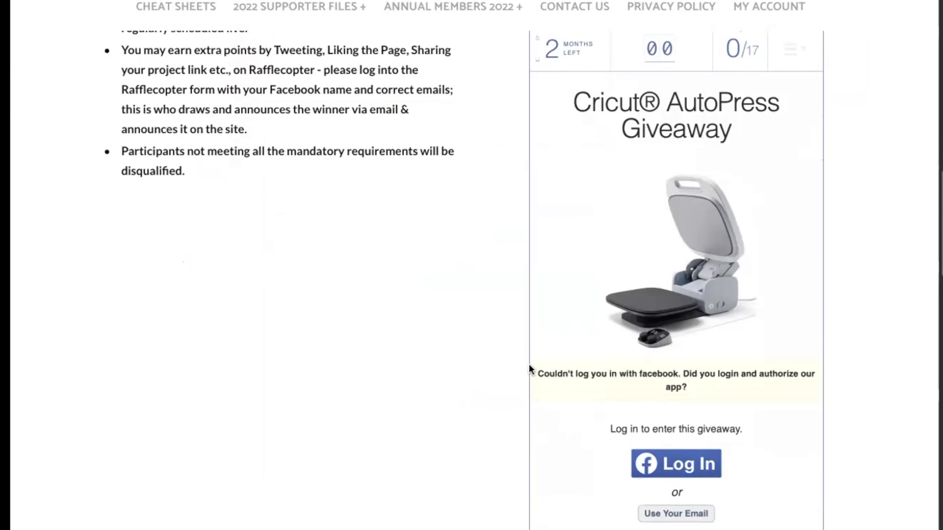
pyautogui.moveTo(710, 471)
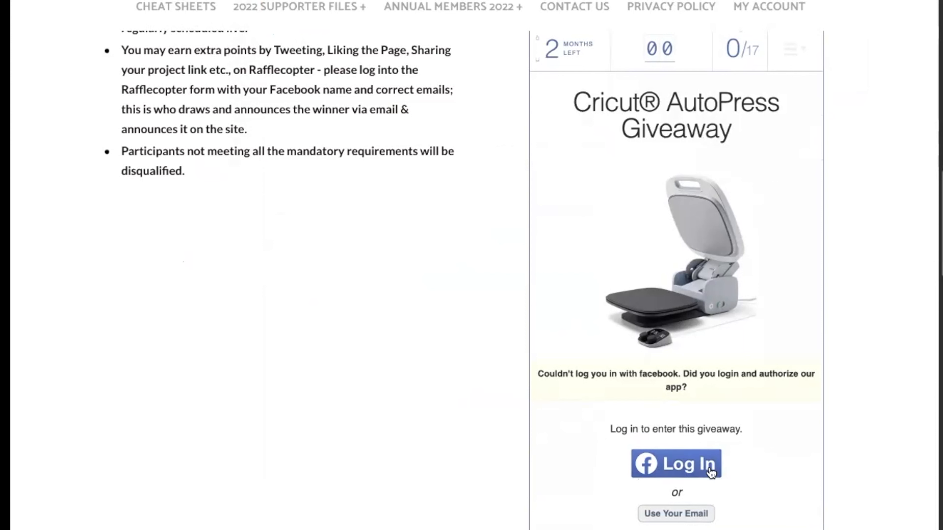
pyautogui.moveTo(682, 469)
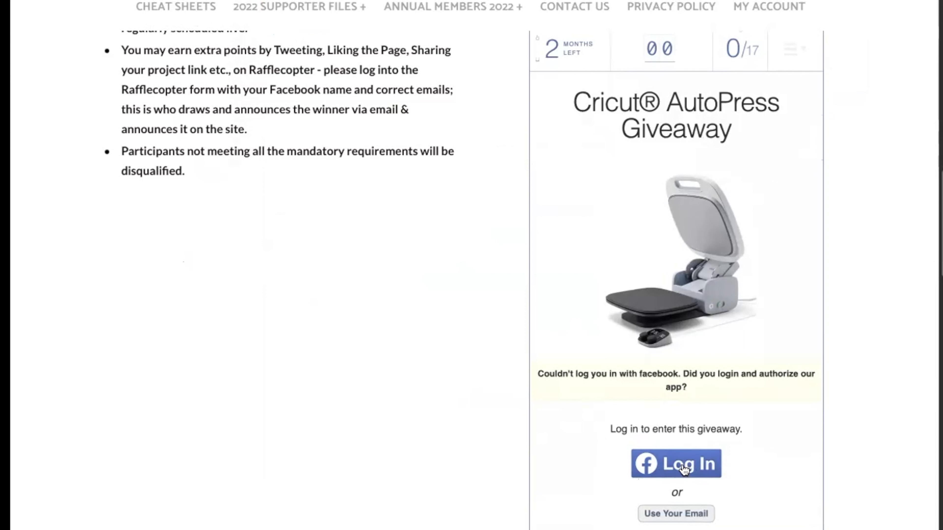
pyautogui.moveTo(666, 377)
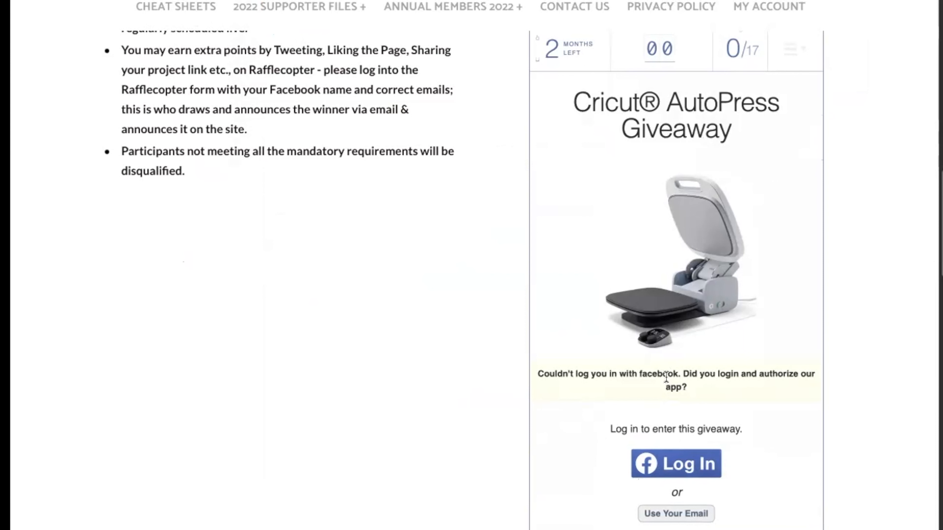
pyautogui.moveTo(675, 513)
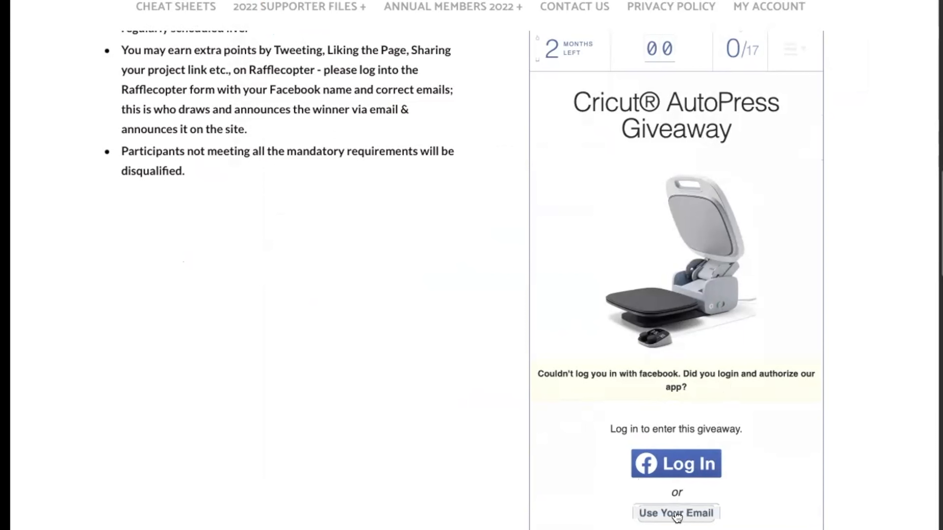
# Step: Sign in with name and email instead, then expand the Posting Your Project entry
pyautogui.click(675, 512)
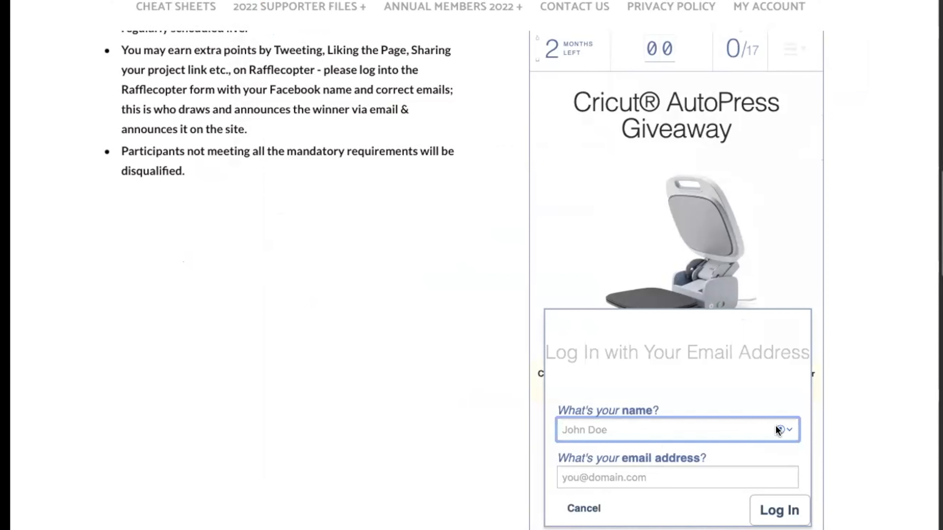
pyautogui.click(780, 429)
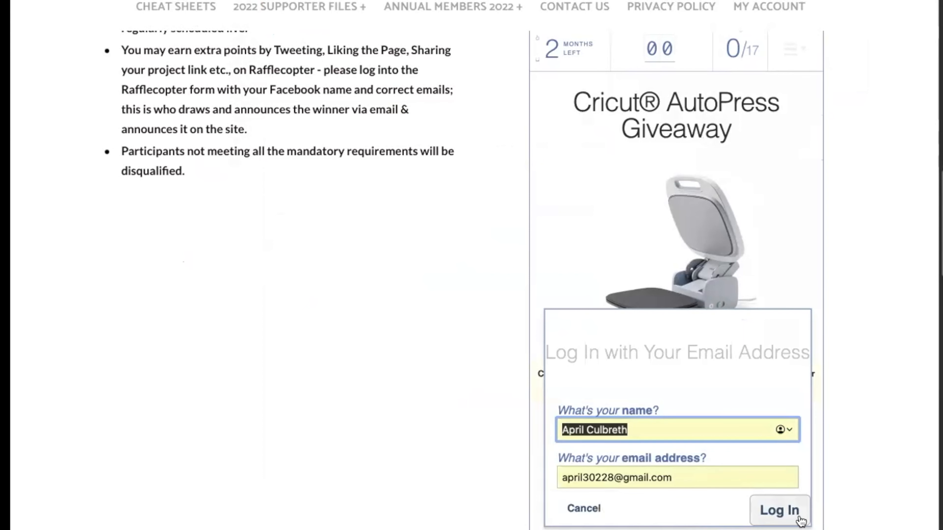
pyautogui.click(779, 511)
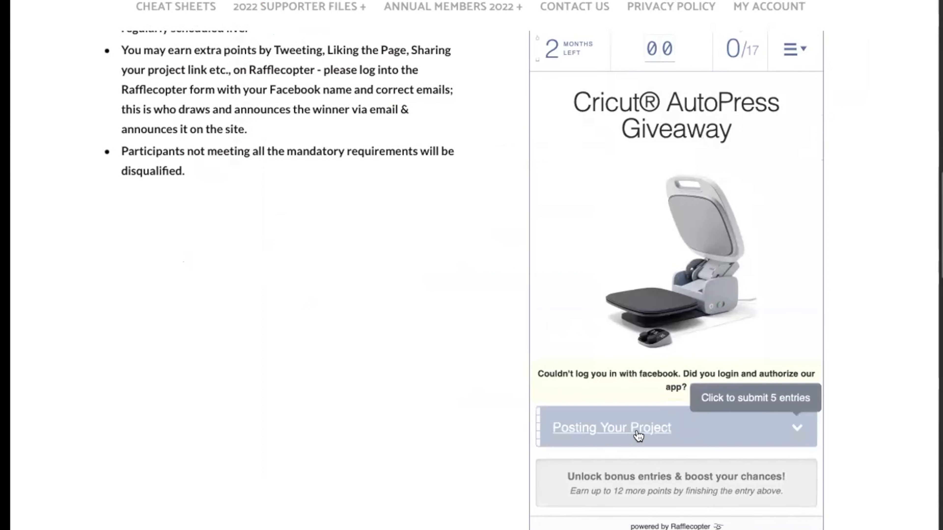
pyautogui.moveTo(671, 440)
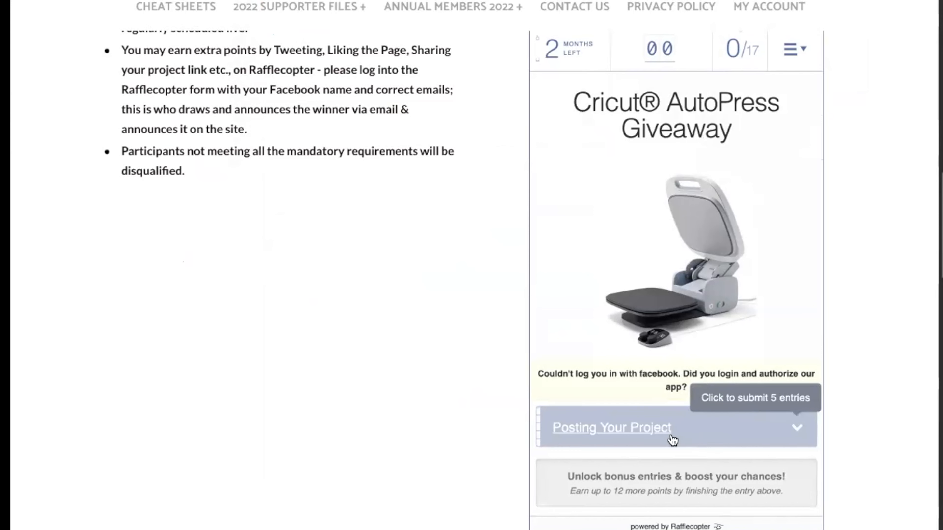
pyautogui.click(611, 427)
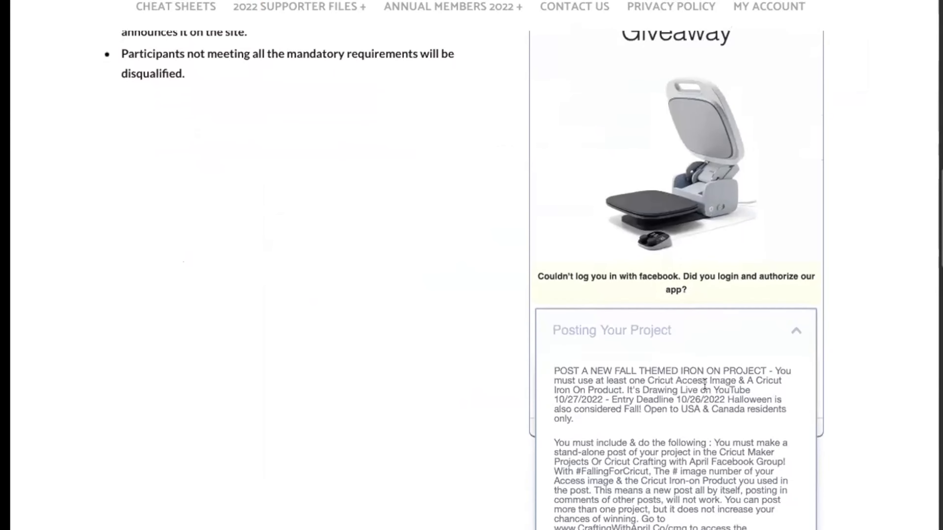
# Step: Leave the empty Facebook Name-Group field and return to the Cricut Maker Projects group tab
pyautogui.scroll(-3)
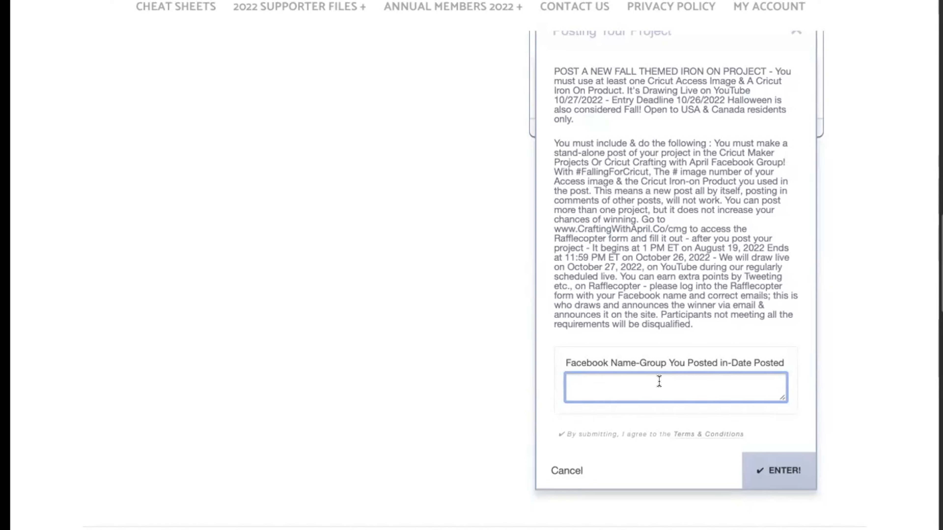
pyautogui.moveTo(748, 378)
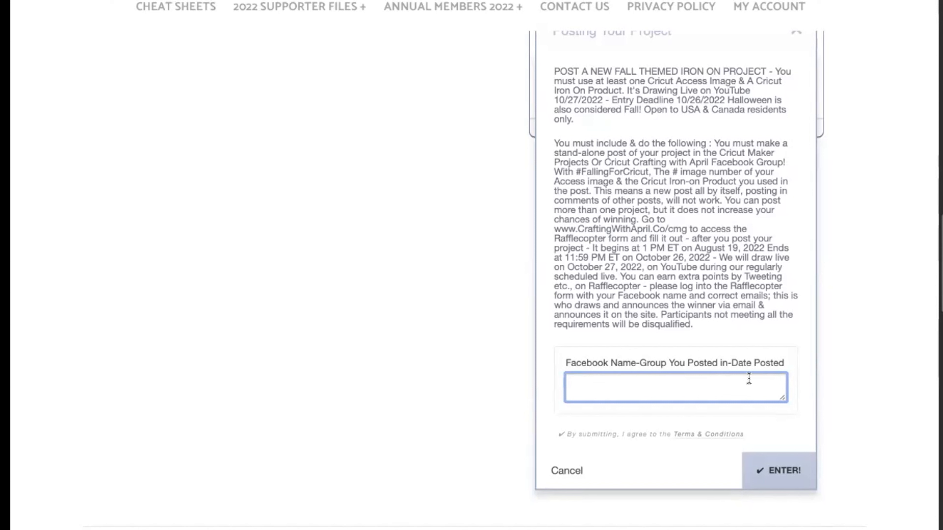
pyautogui.moveTo(597, 382)
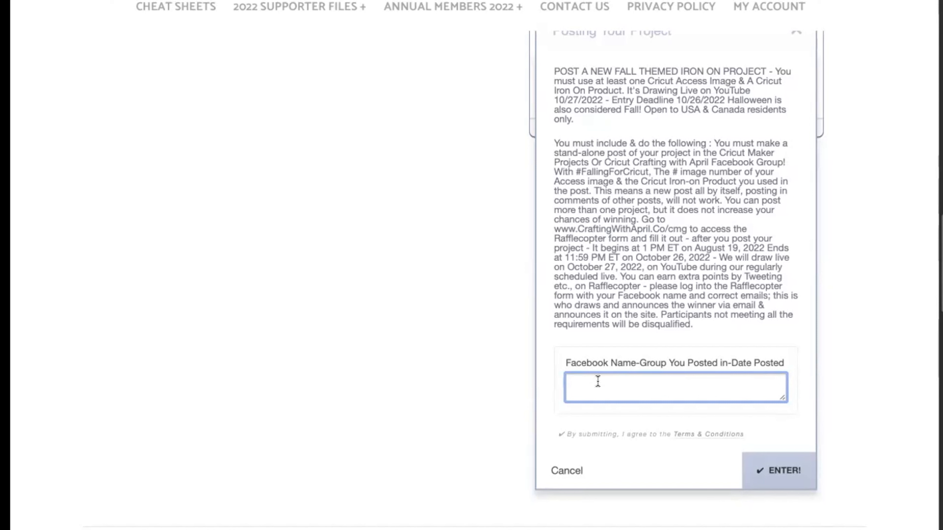
pyautogui.write('https://www.facebook.com/groups/cricutmakerprojects/posts/2928674894107824/?__tn__=%2CO')
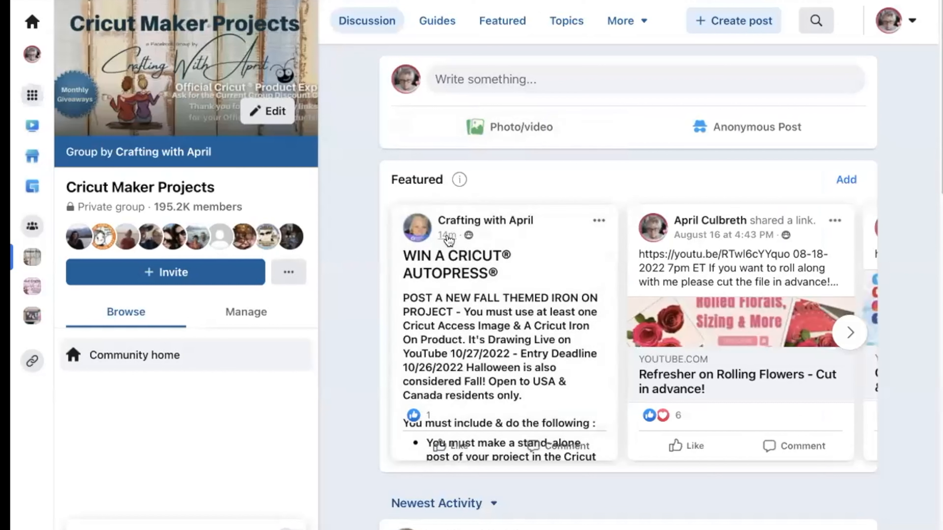
# Step: Bring up the link options on the WIN A CRICUT AUTOPRESS post's timestamp link
pyautogui.rightClick(448, 235)
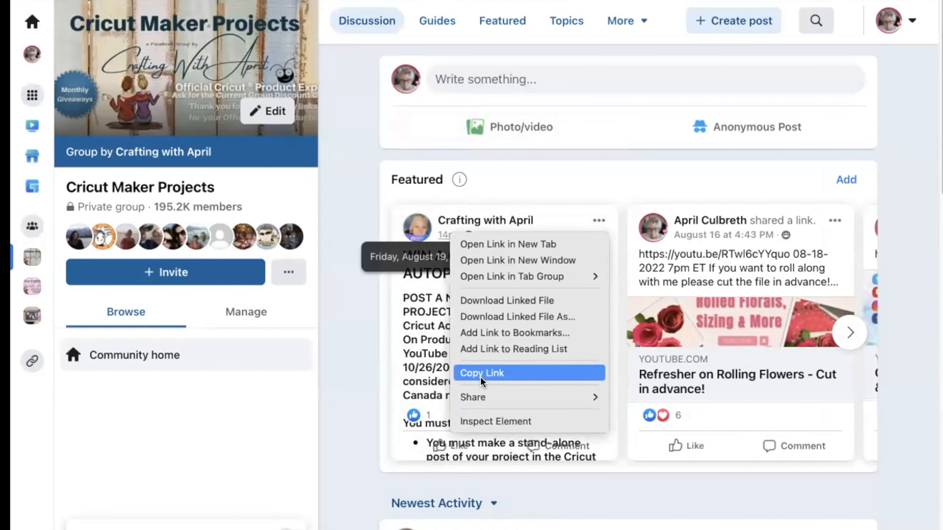
pyautogui.moveTo(481, 382)
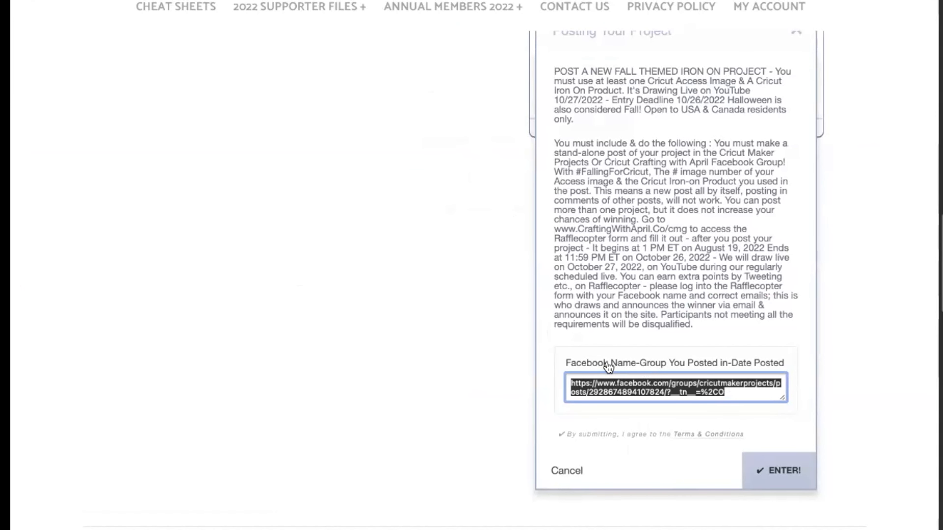
pyautogui.moveTo(758, 365)
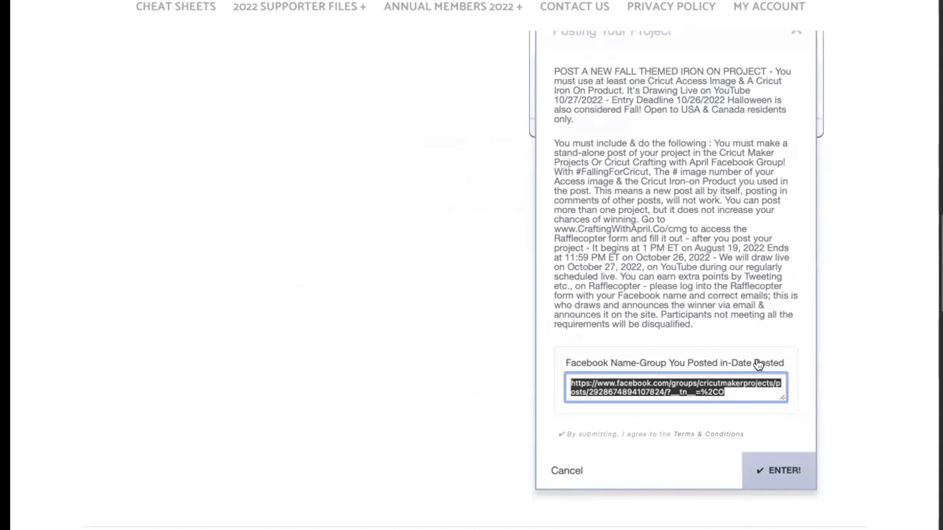
pyautogui.moveTo(753, 366)
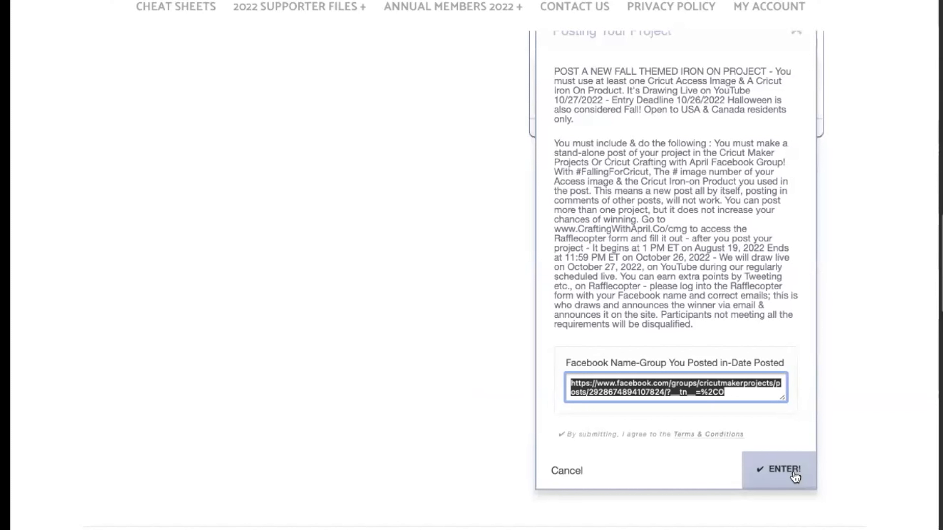
pyautogui.moveTo(782, 475)
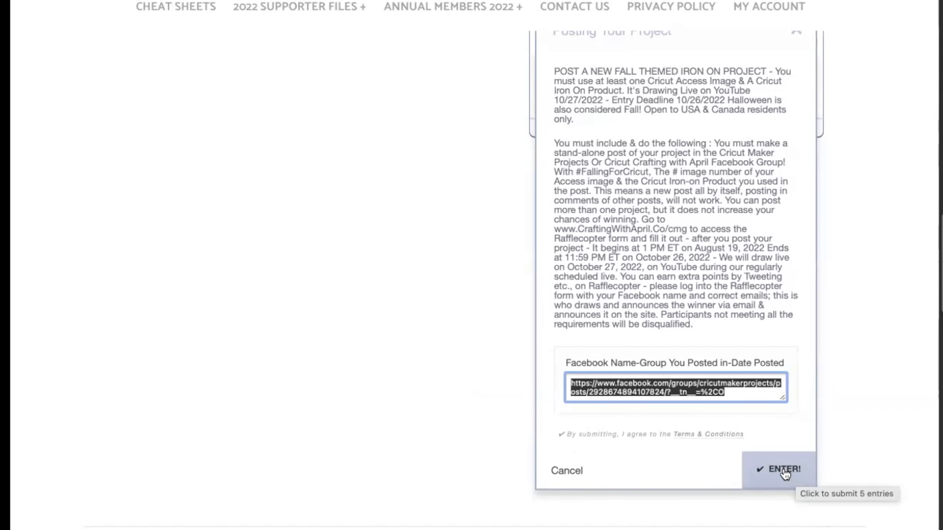
# Step: Submit the pasted Facebook post link as the Posting Your Project entry for +5
pyautogui.click(782, 471)
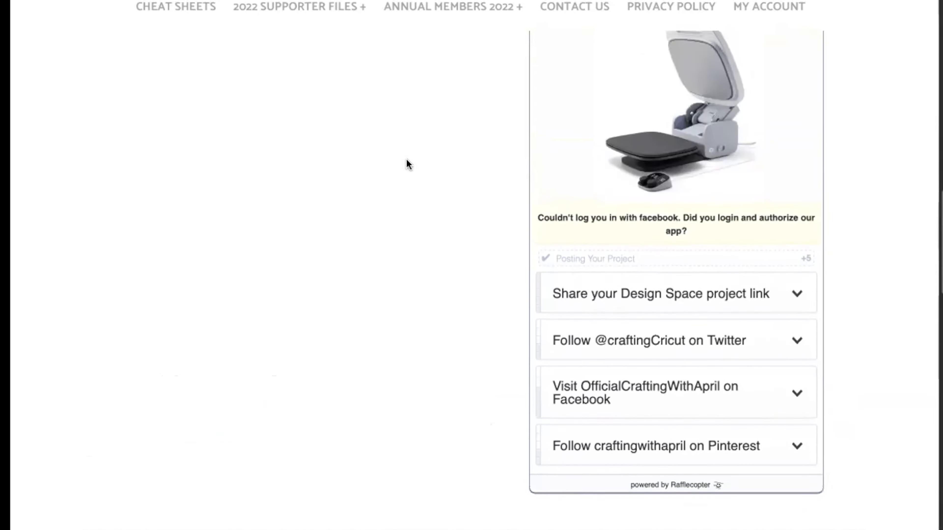
# Step: Scroll the widget to the Share your Design Space project link bonus entry
pyautogui.scroll(3)
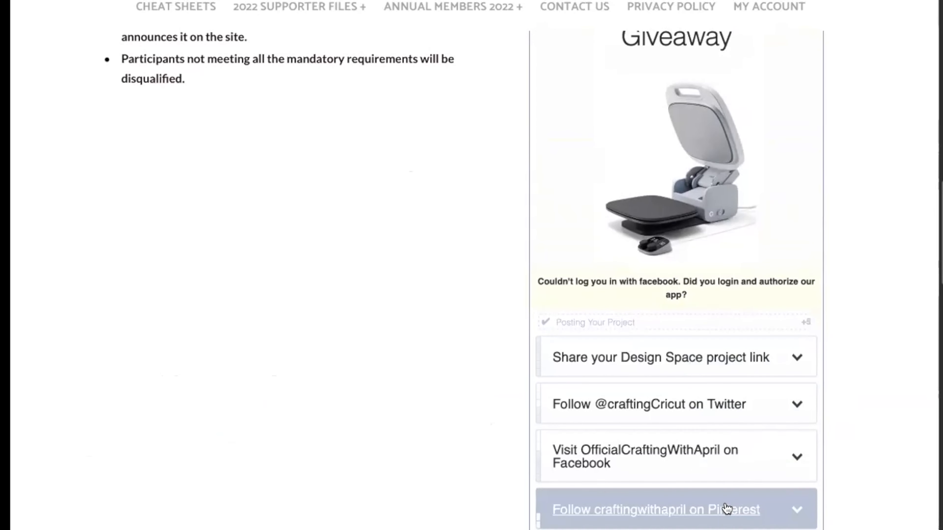
pyautogui.moveTo(635, 331)
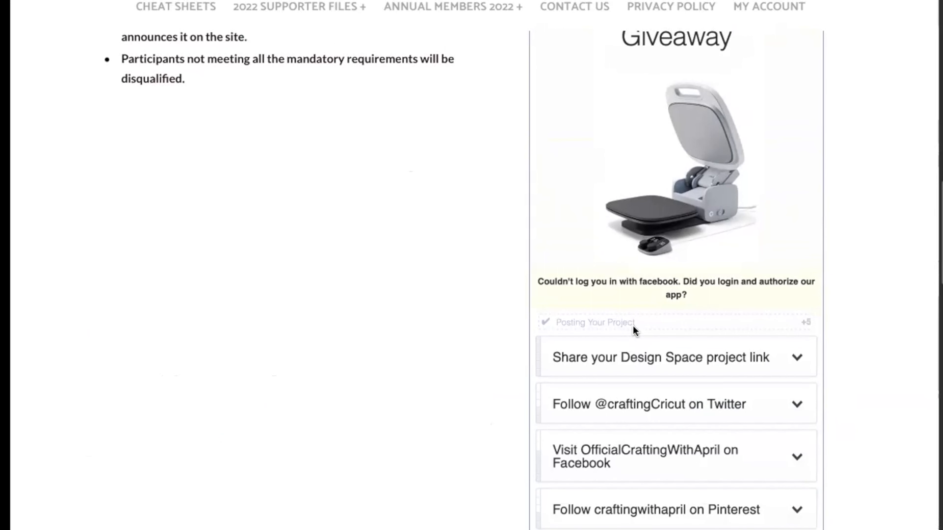
pyautogui.moveTo(666, 318)
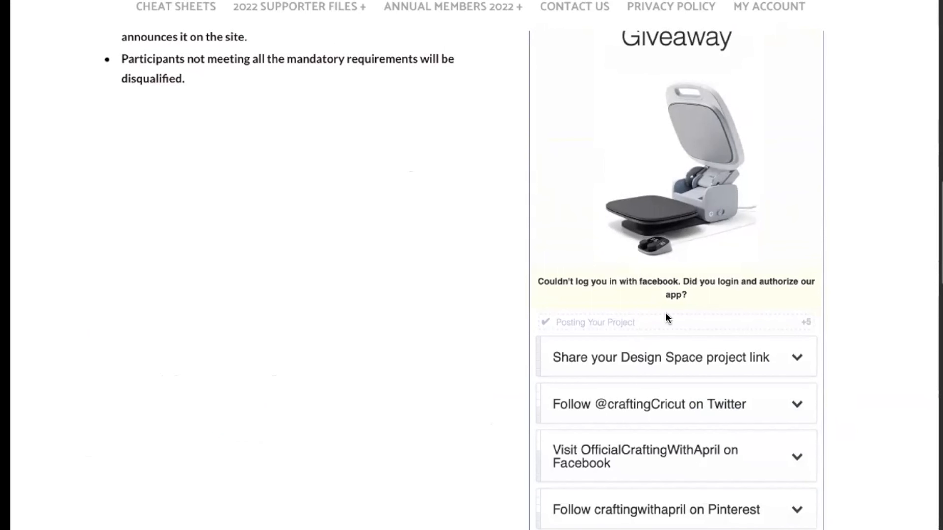
pyautogui.moveTo(788, 326)
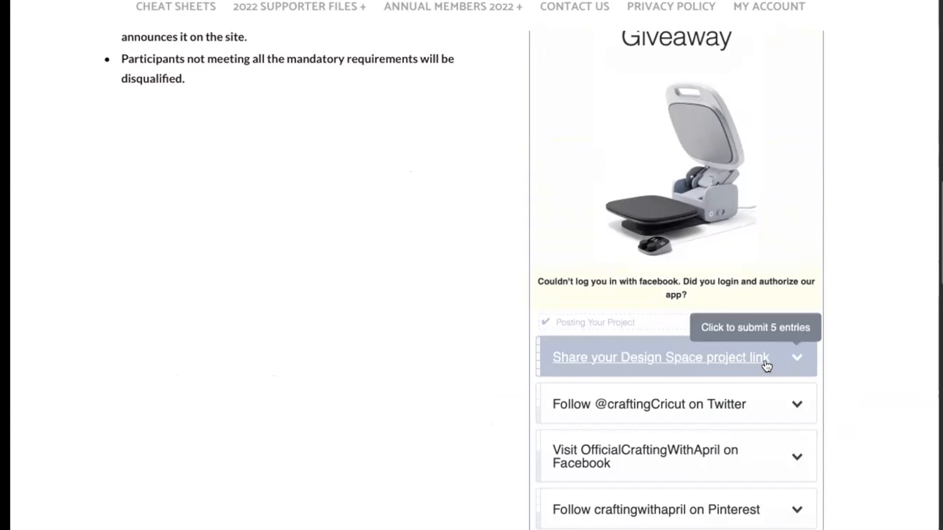
pyautogui.moveTo(732, 358)
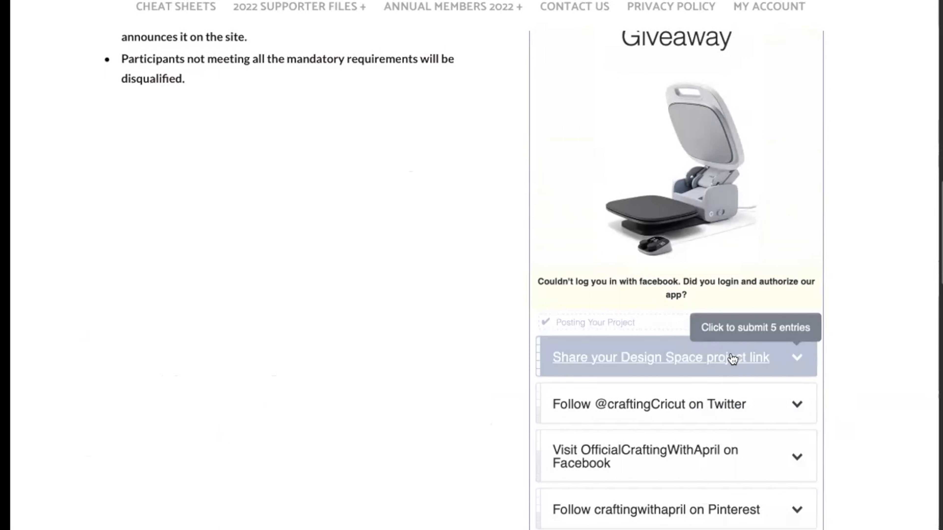
pyautogui.moveTo(731, 364)
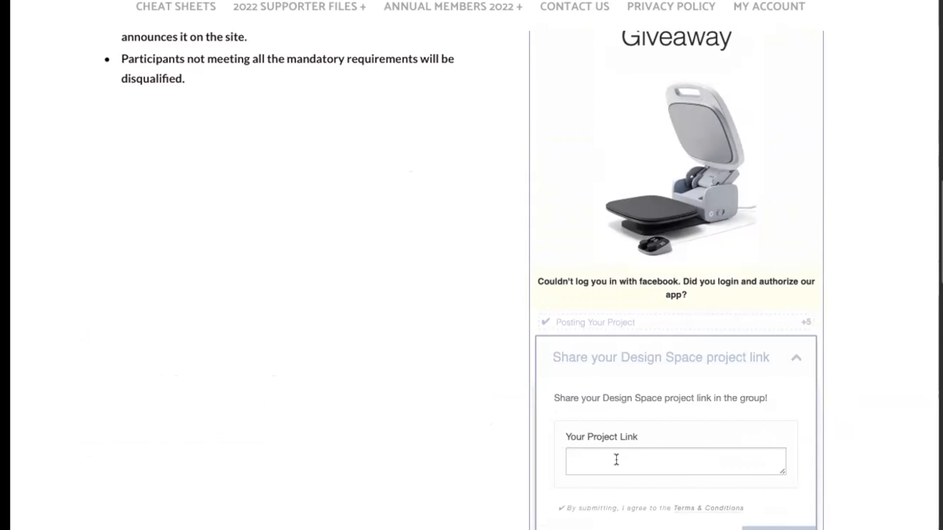
pyautogui.moveTo(339, 414)
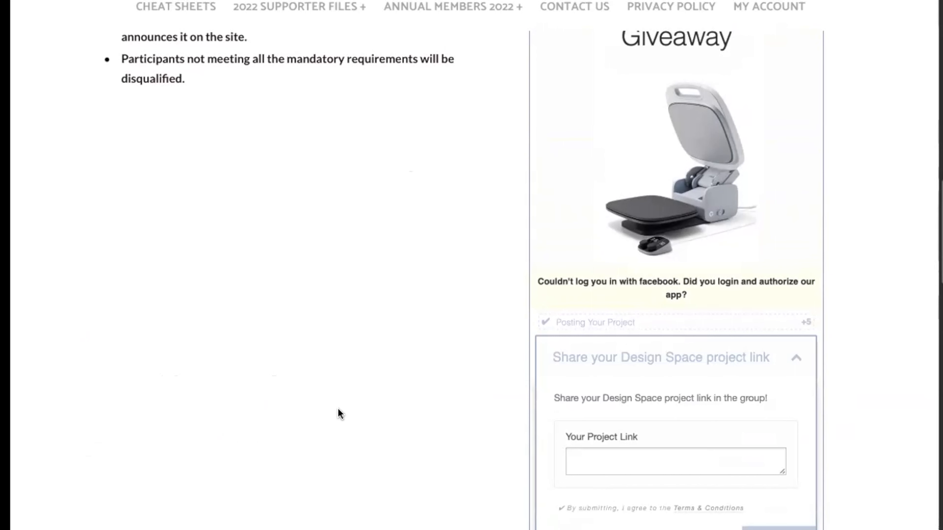
pyautogui.moveTo(305, 401)
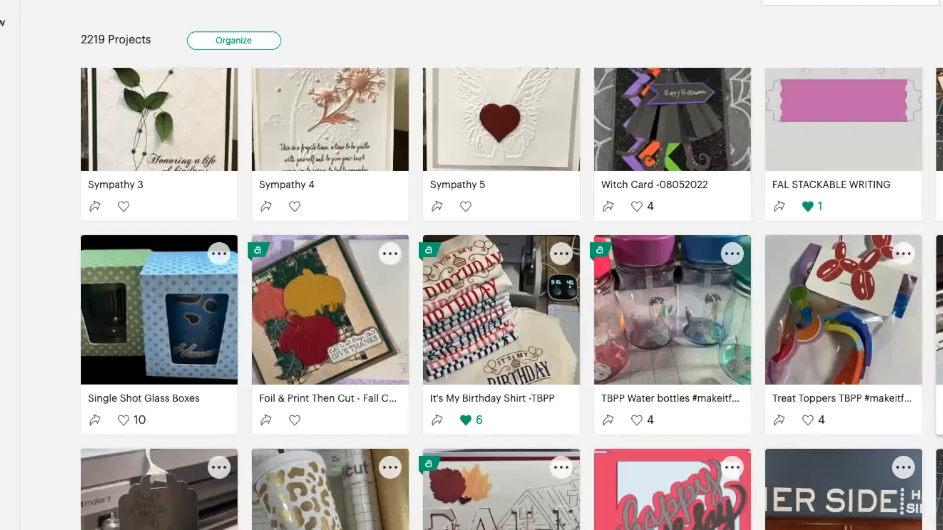
pyautogui.moveTo(302, 97)
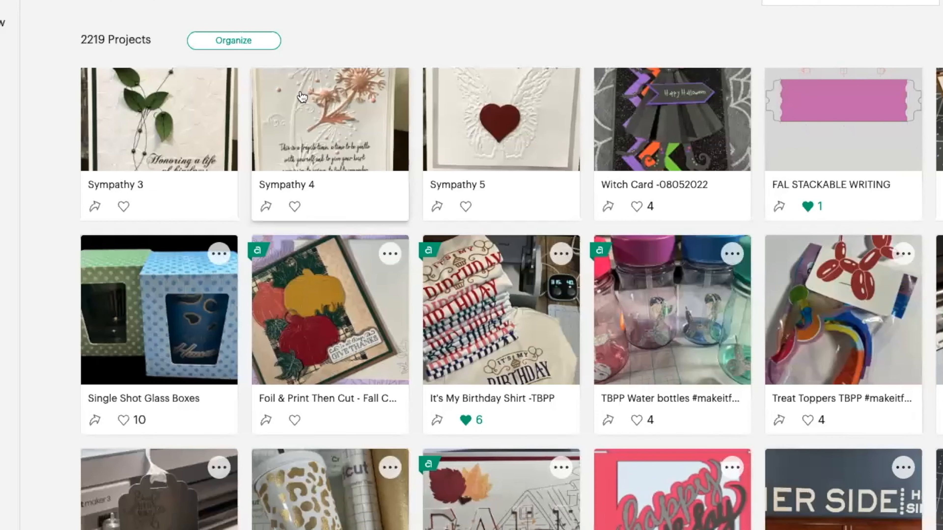
pyautogui.moveTo(204, 287)
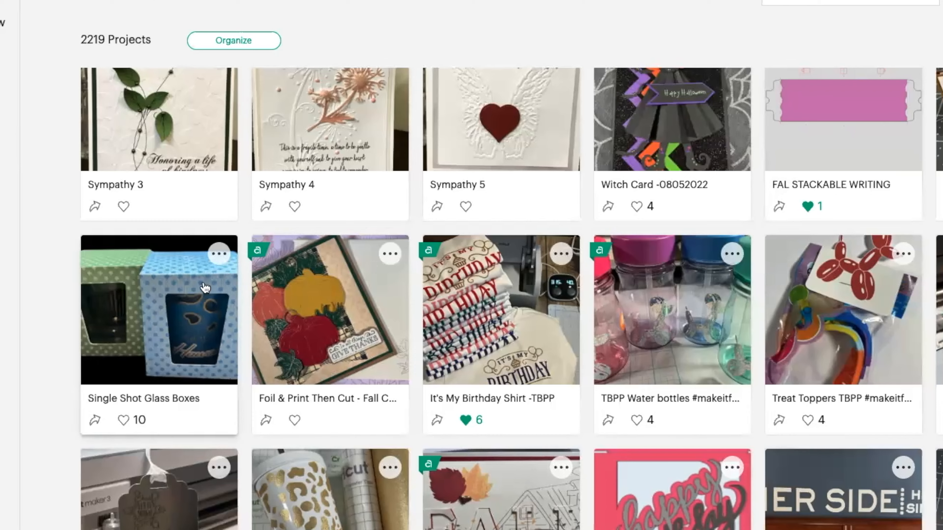
# Step: Bring up the share dialog for the Fall K-Cup Box project in Design Space
pyautogui.scroll(3)
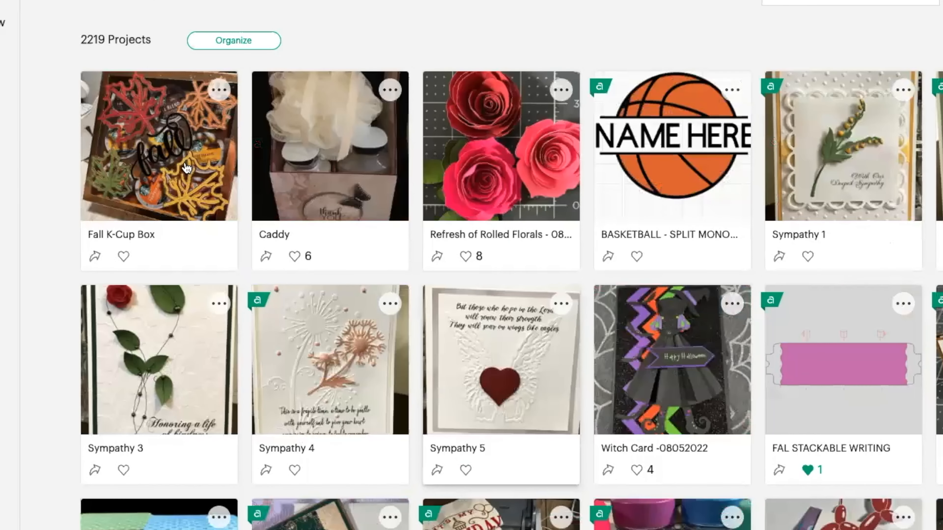
pyautogui.click(93, 257)
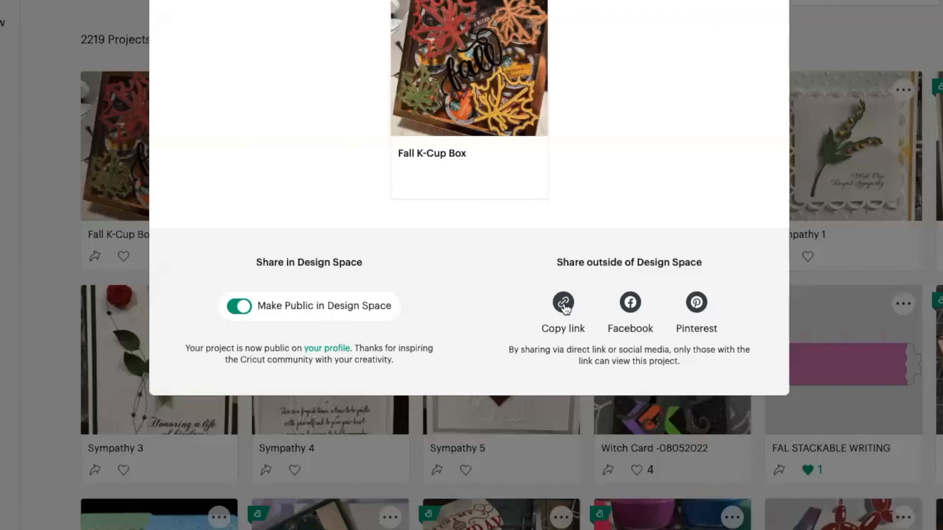
# Step: Copy the public share link for the Fall K-Cup Box Design Space project
pyautogui.click(562, 302)
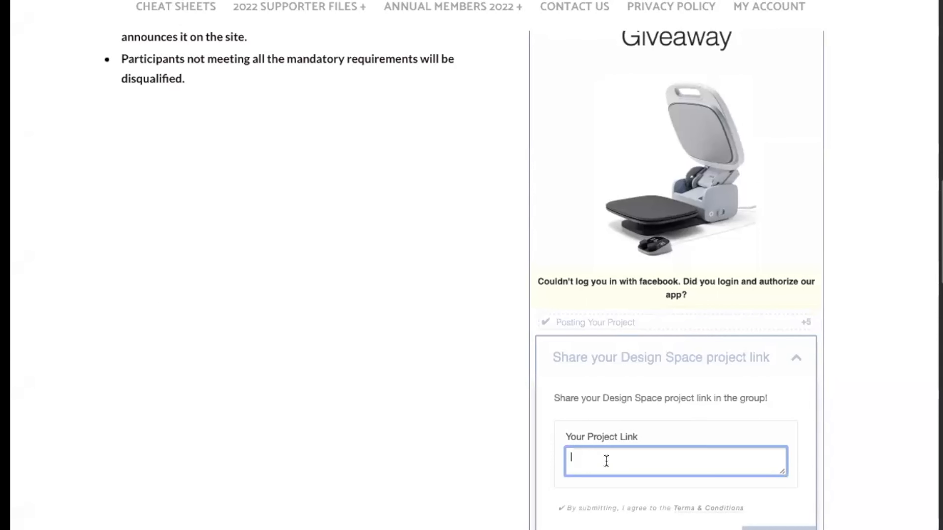
# Step: Submit the Fall K-Cup Box share URL as the Design Space project link entry for +5 entries
pyautogui.write('https://design-beta.cricut.com/landing/project-detail/62faa6702b5368f362436b33')
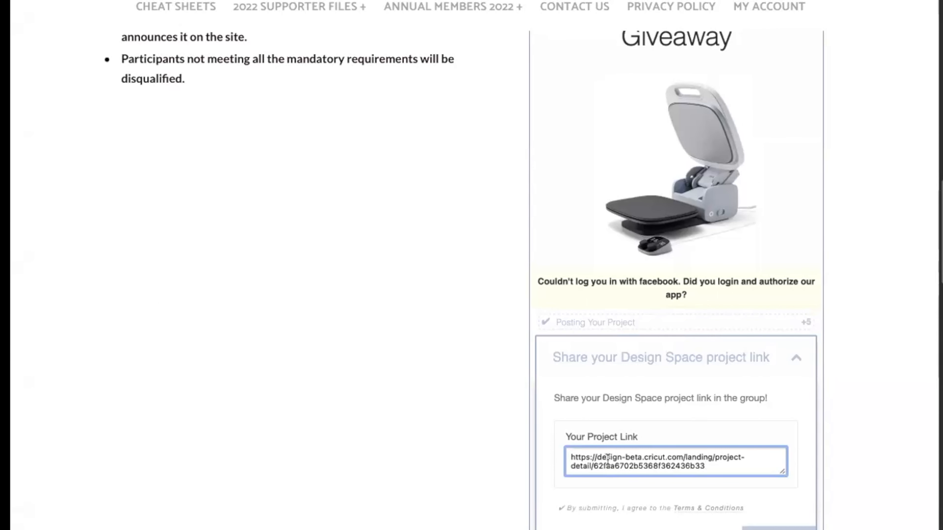
pyautogui.moveTo(651, 443)
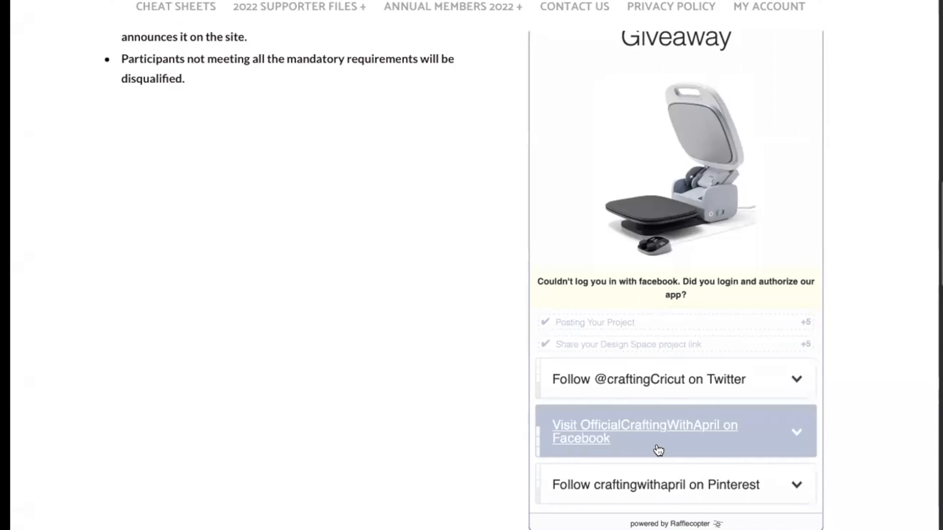
pyautogui.scroll(-3)
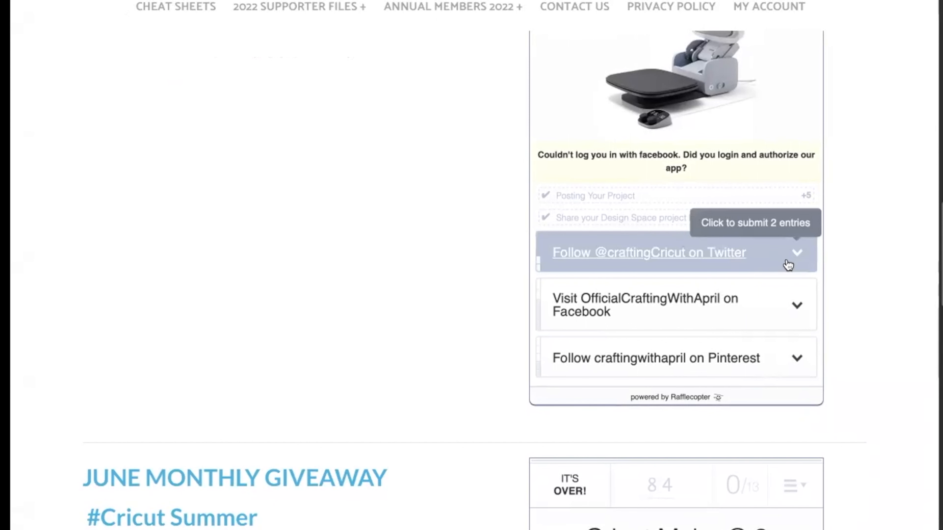
pyautogui.click(649, 252)
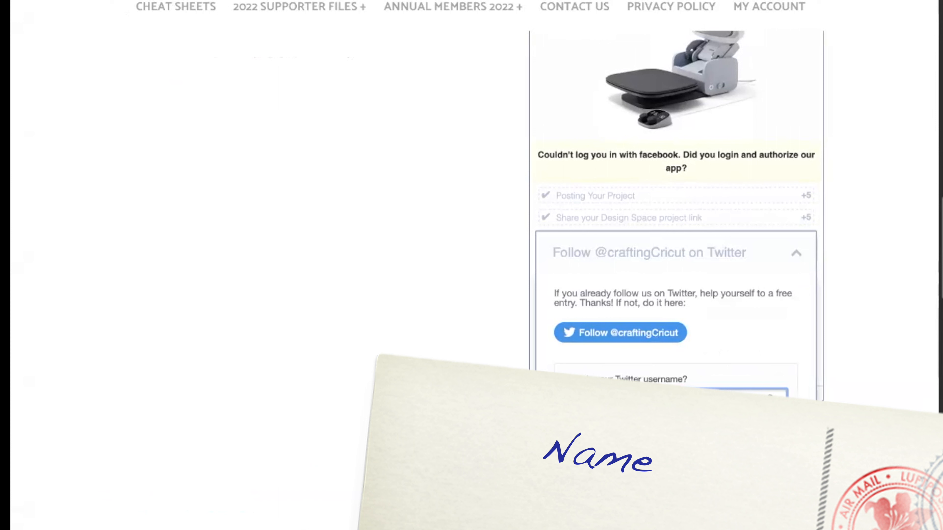
pyautogui.moveTo(777, 295)
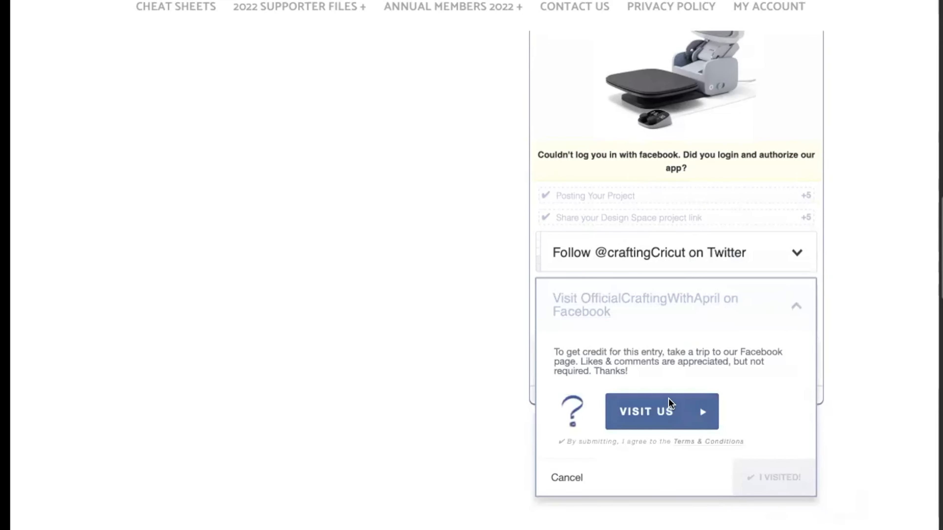
# Step: Visit the Crafting with April Facebook page from the Rafflecopter entry
pyautogui.click(661, 412)
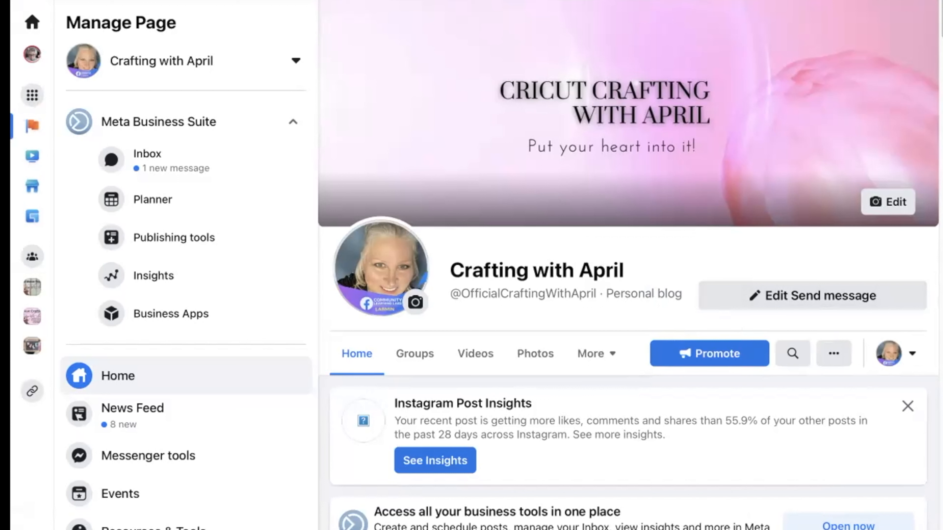
pyautogui.moveTo(717, 177)
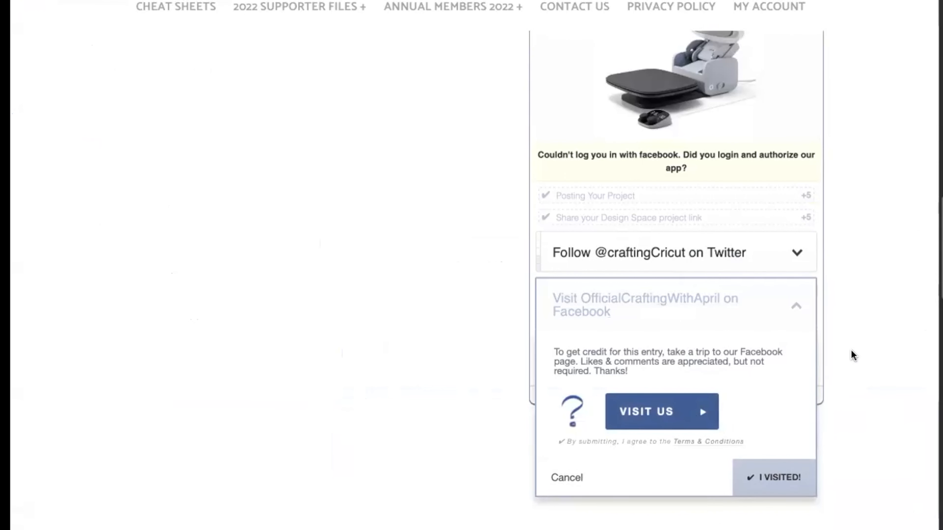
pyautogui.moveTo(874, 335)
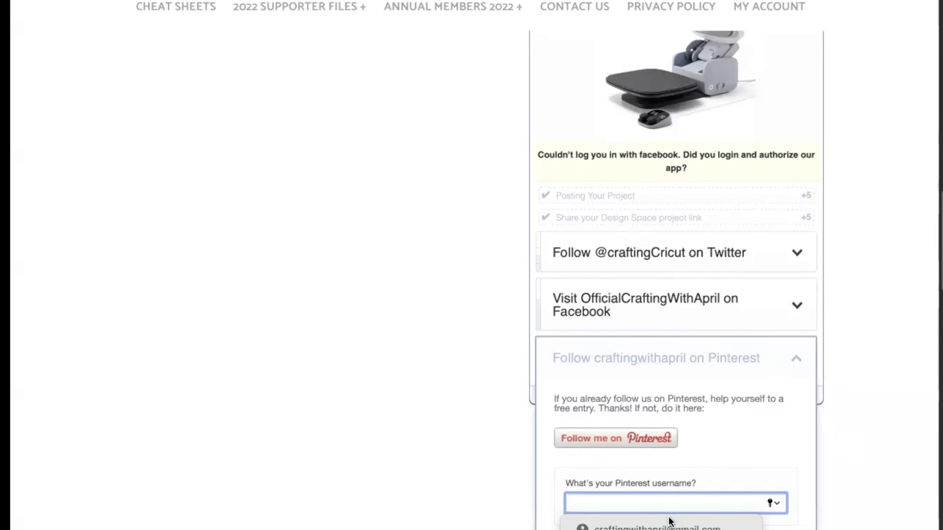
pyautogui.moveTo(781, 362)
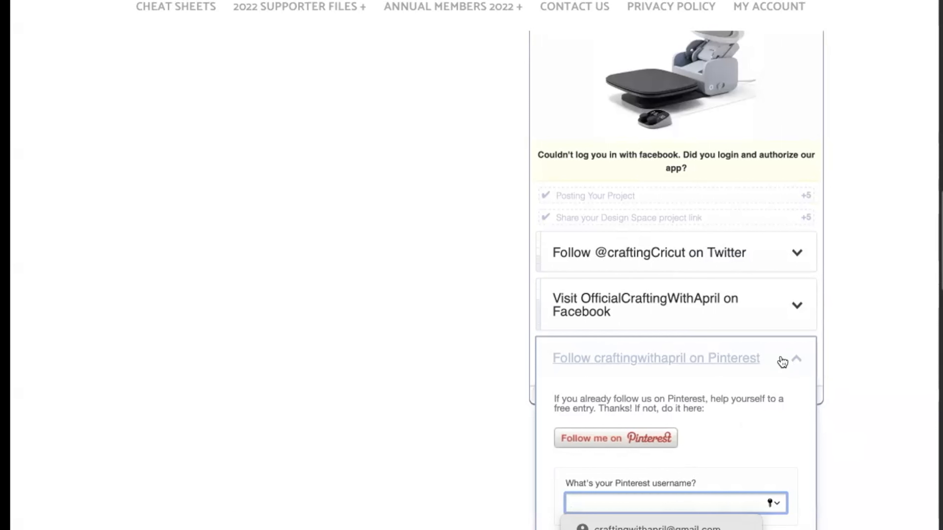
pyautogui.moveTo(905, 312)
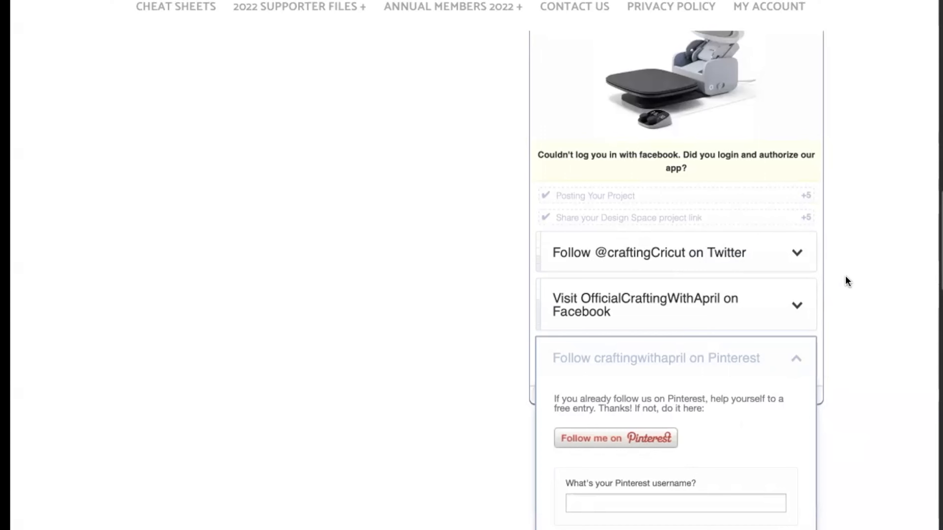
pyautogui.moveTo(846, 393)
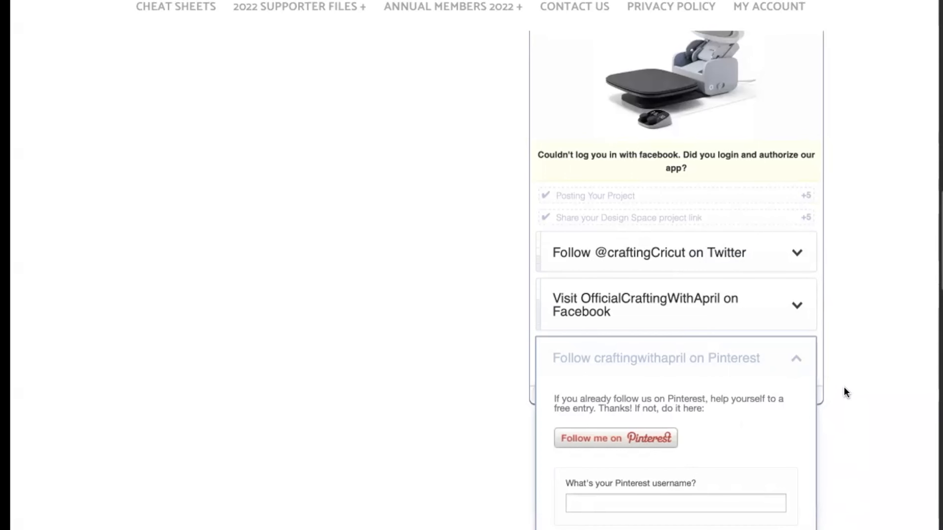
pyautogui.moveTo(848, 401)
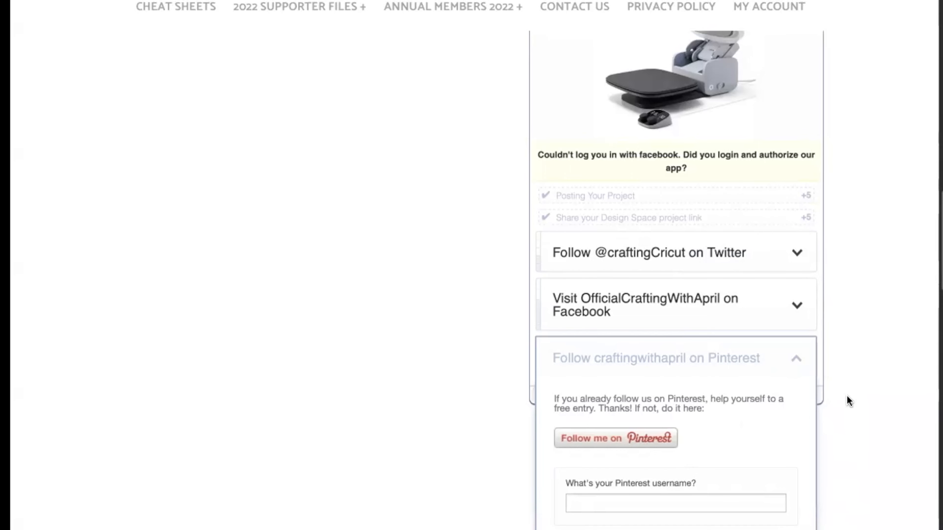
pyautogui.scroll(3)
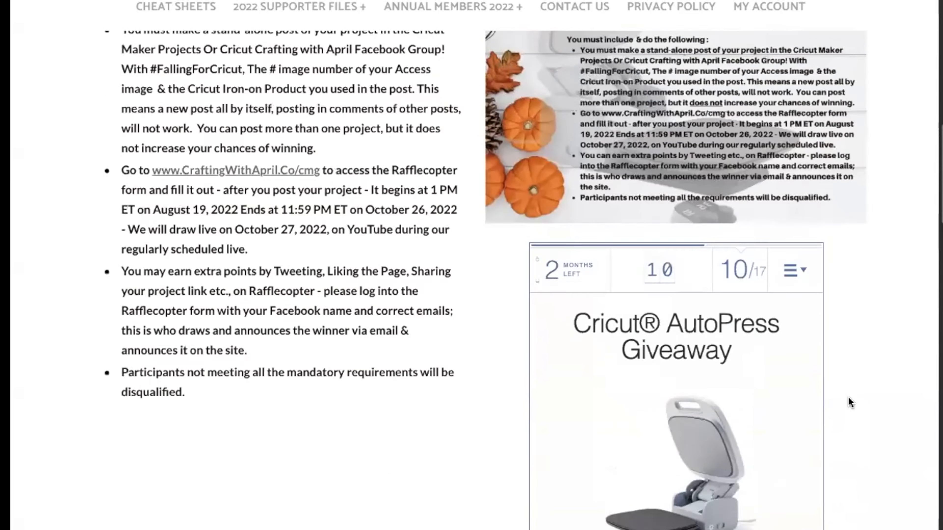
pyautogui.scroll(3)
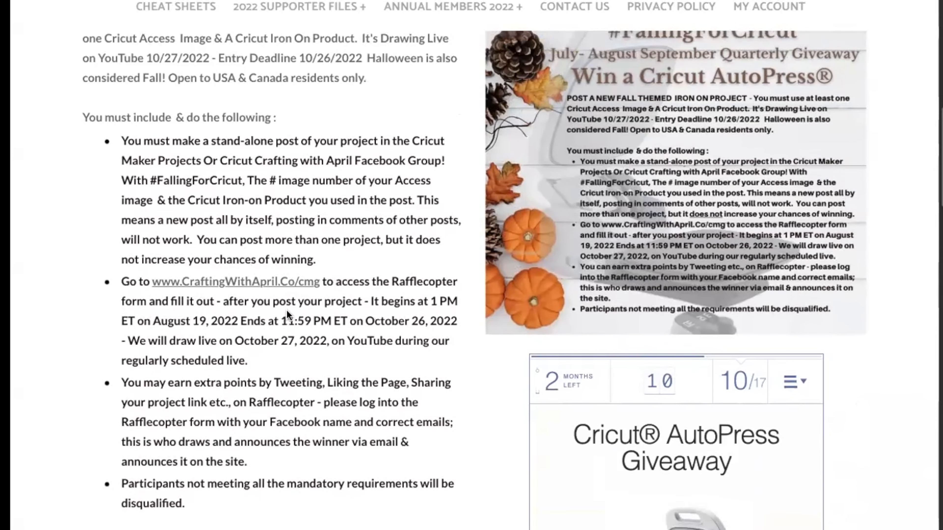
pyautogui.moveTo(391, 361)
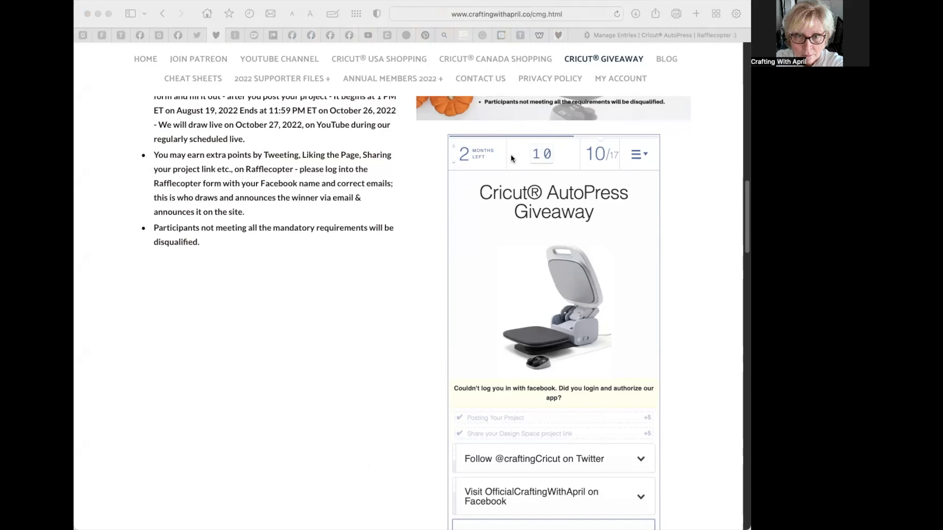
pyautogui.moveTo(552, 219)
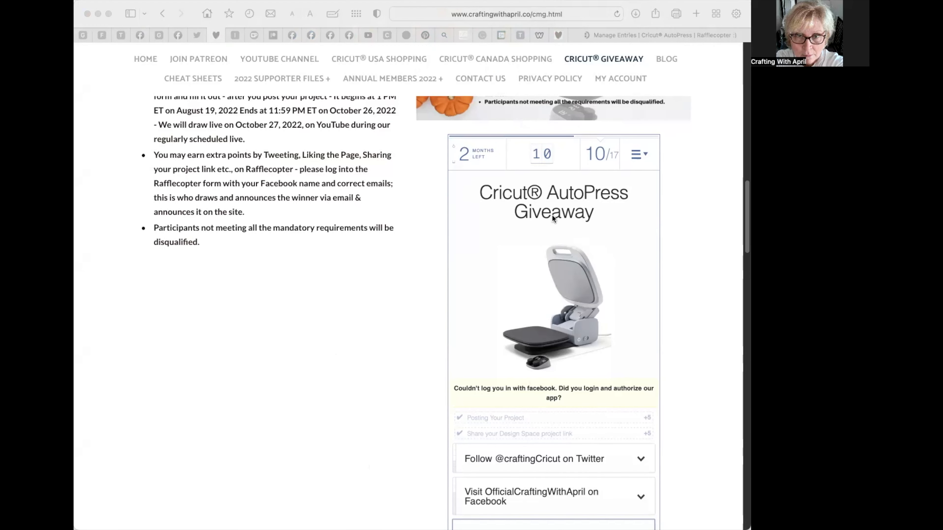
pyautogui.moveTo(651, 420)
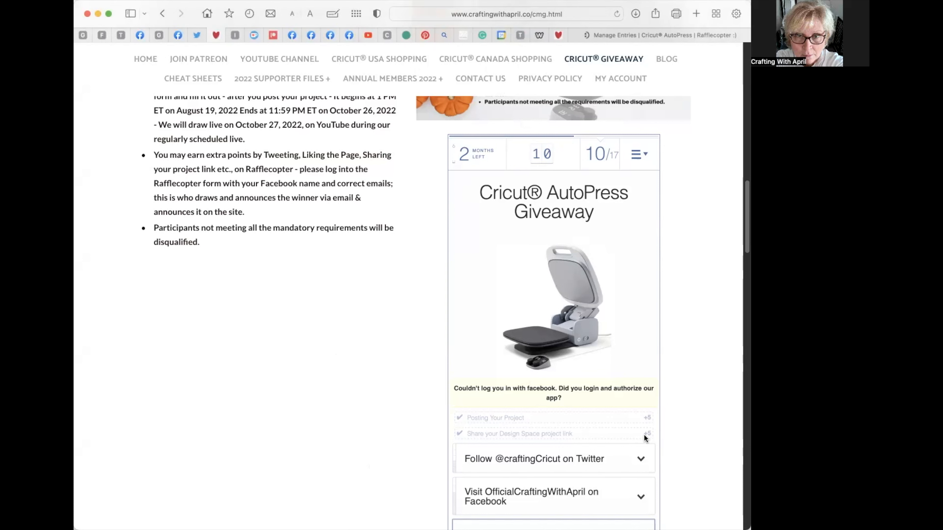
pyautogui.moveTo(542, 153)
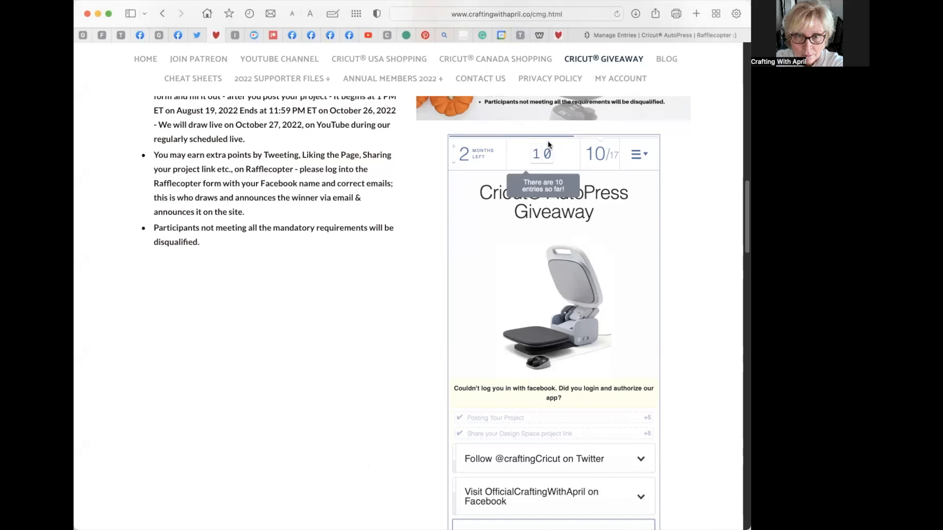
pyautogui.moveTo(531, 169)
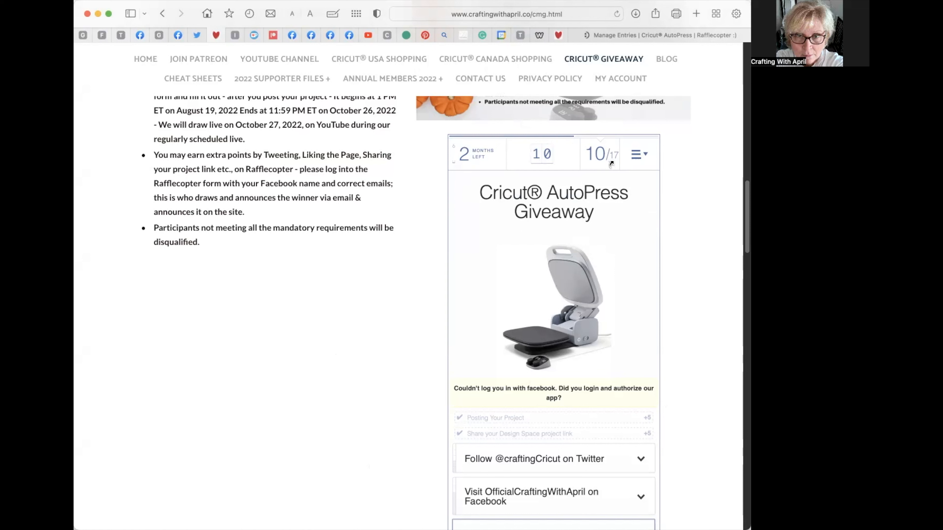
pyautogui.moveTo(581, 409)
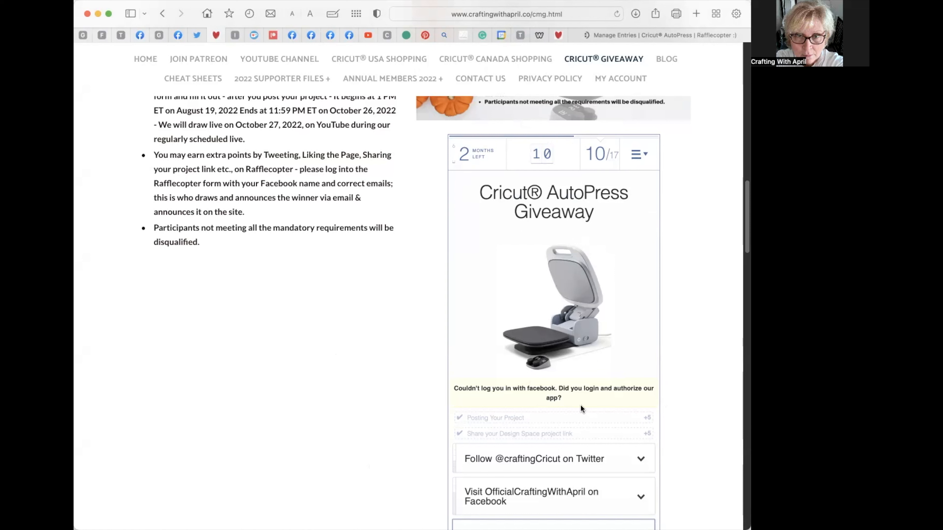
pyautogui.moveTo(491, 172)
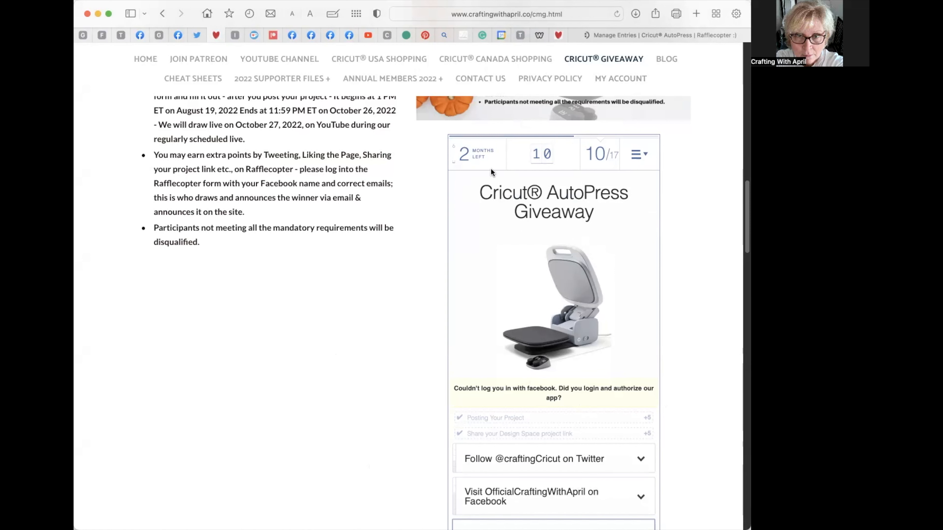
pyautogui.moveTo(518, 423)
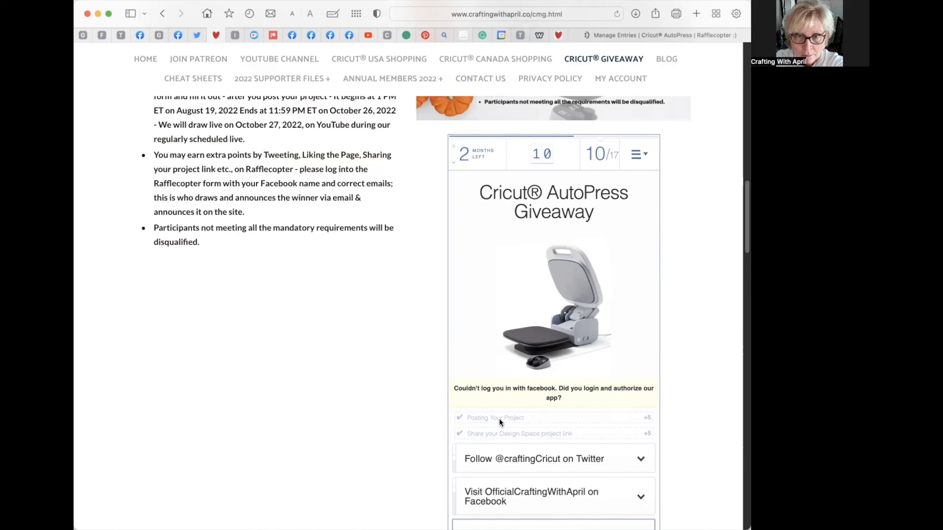
pyautogui.moveTo(559, 145)
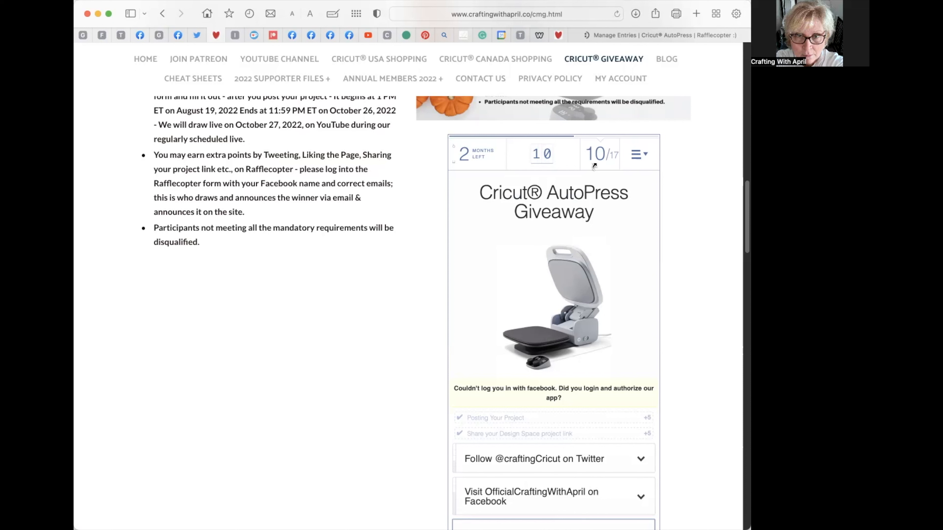
pyautogui.moveTo(599, 184)
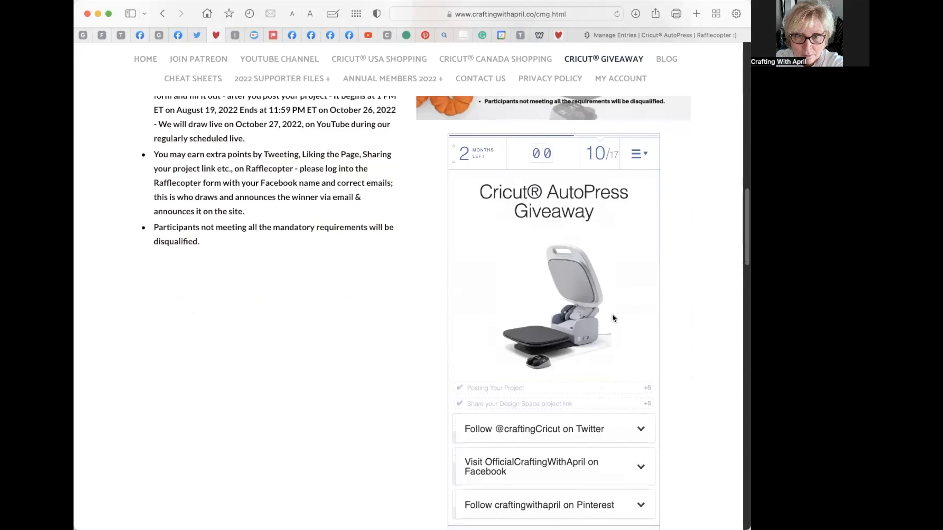
pyautogui.moveTo(601, 165)
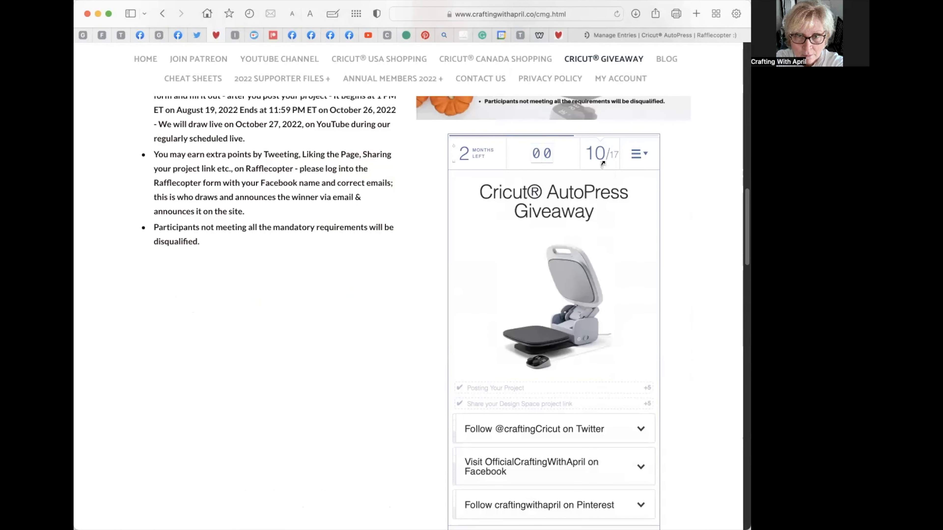
# Step: Scroll the refreshed giveaway page to review the Rafflecopter widget's 10-entry count
pyautogui.scroll(-3)
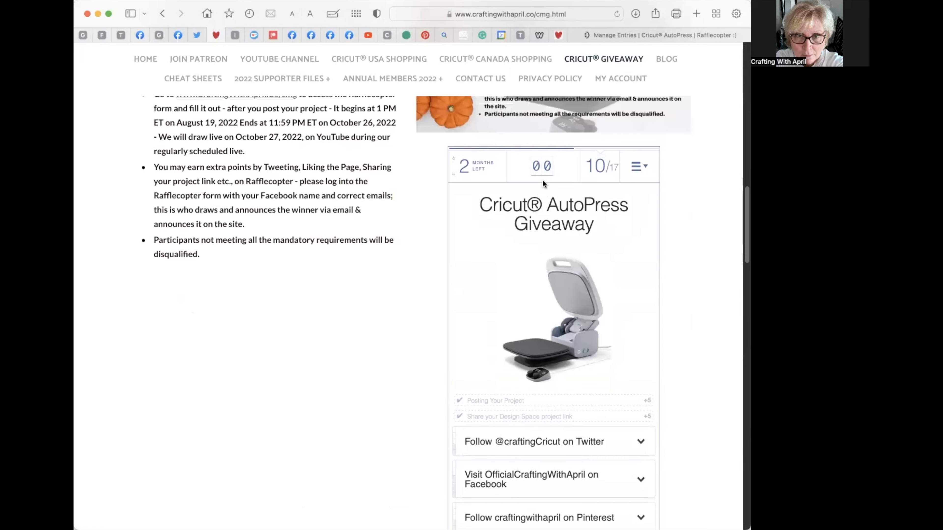
pyautogui.scroll(3)
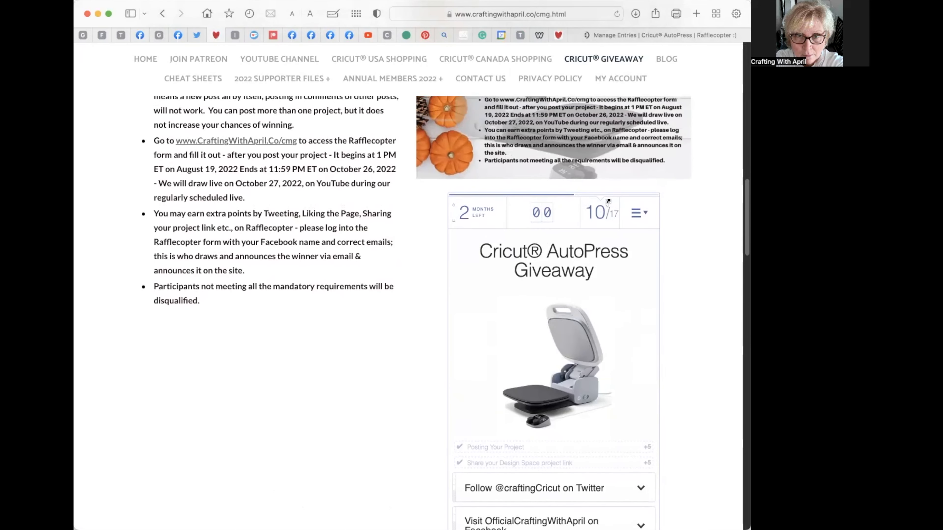
pyautogui.moveTo(557, 224)
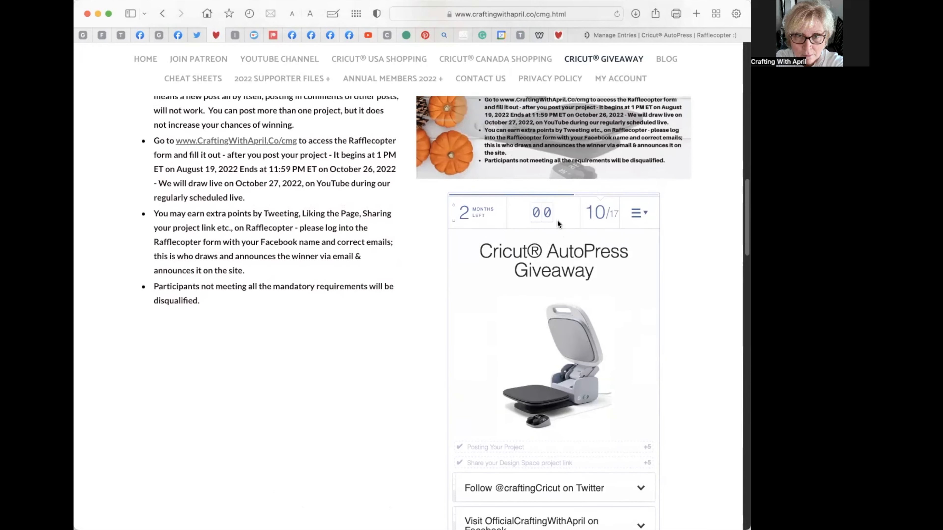
pyautogui.moveTo(609, 237)
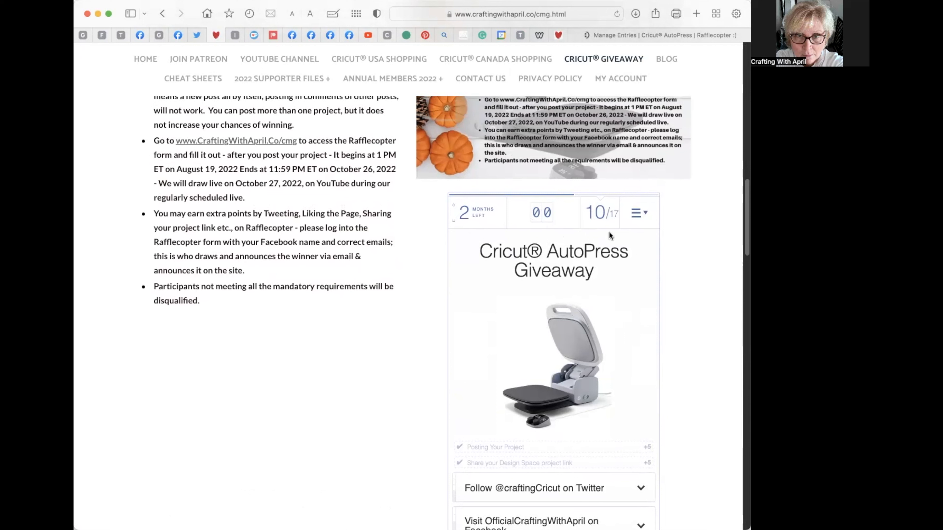